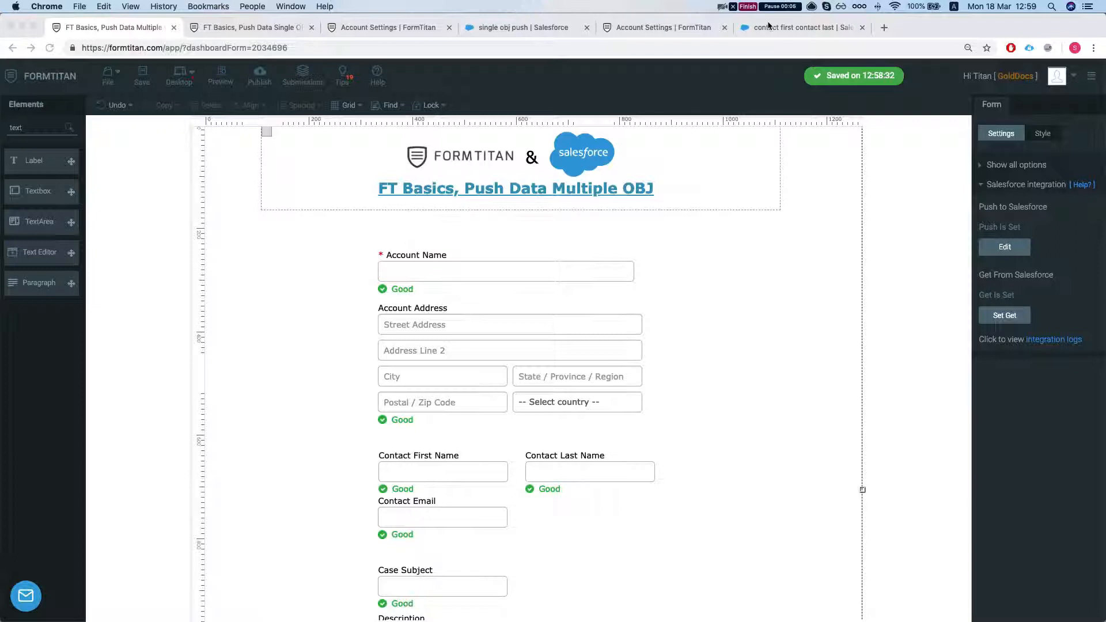
# Reach the Salesforce push-to-Salesforce setup from the form's integration settings.
pyautogui.scroll(-3)
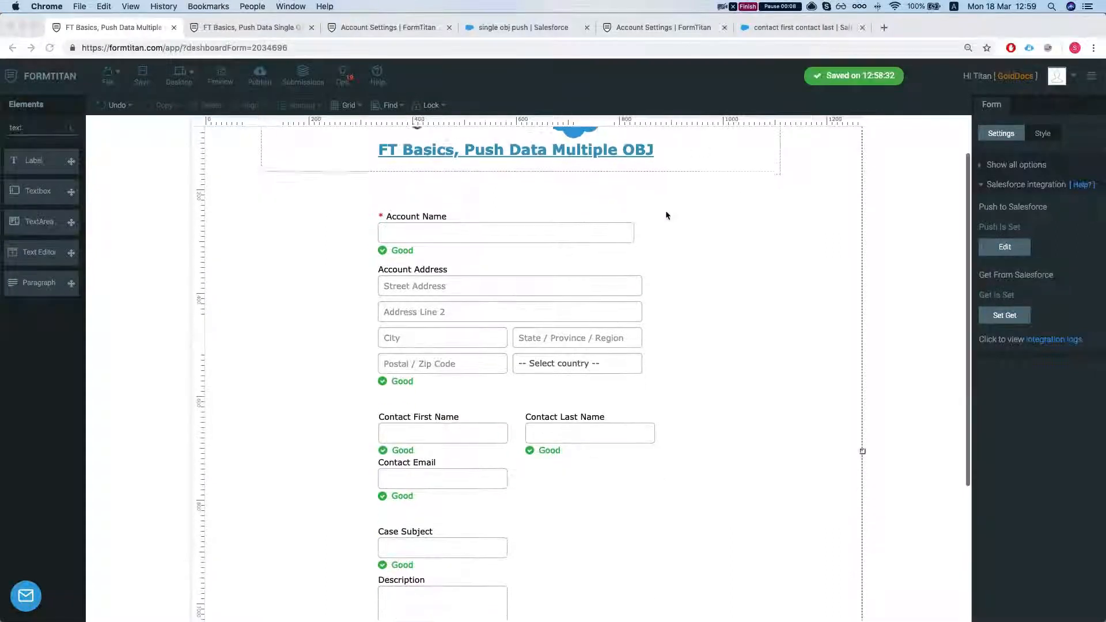
pyautogui.scroll(-3)
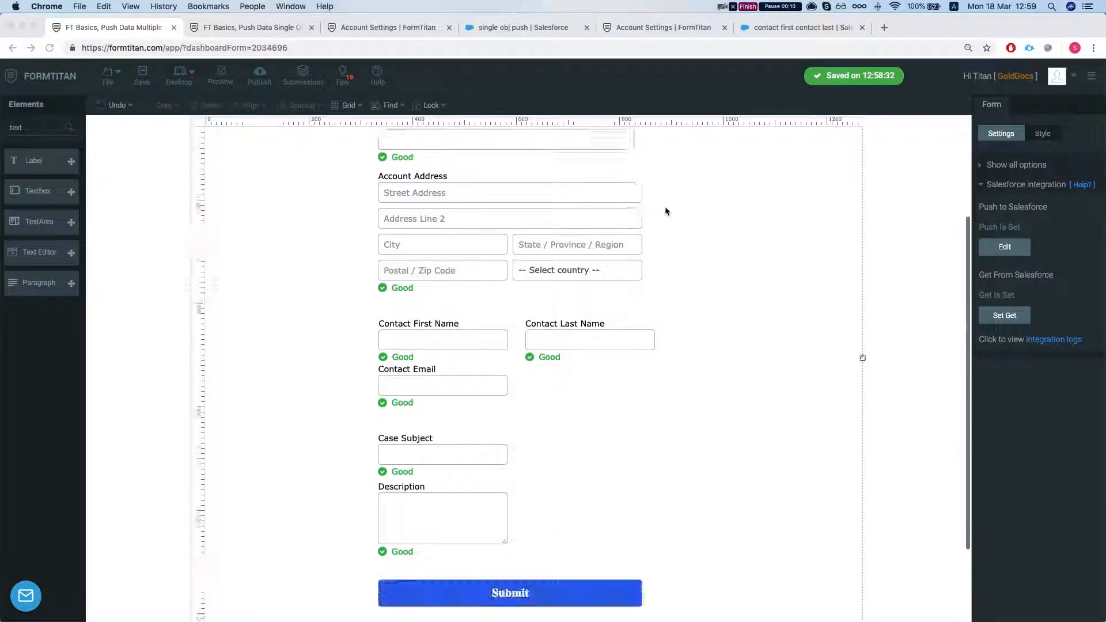
pyautogui.scroll(3)
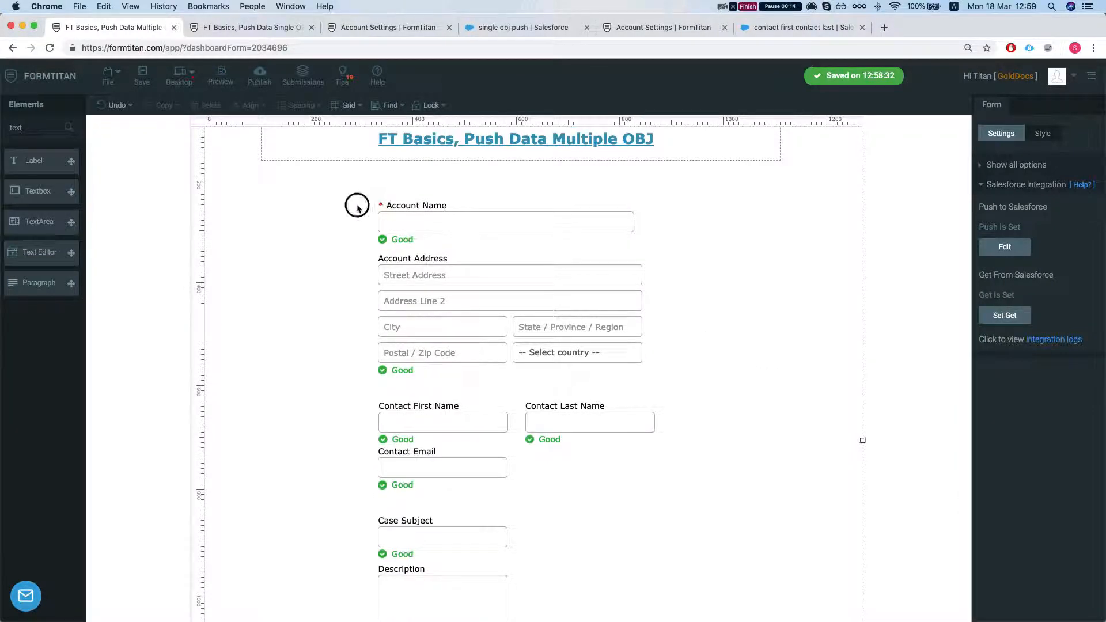
pyautogui.scroll(-3)
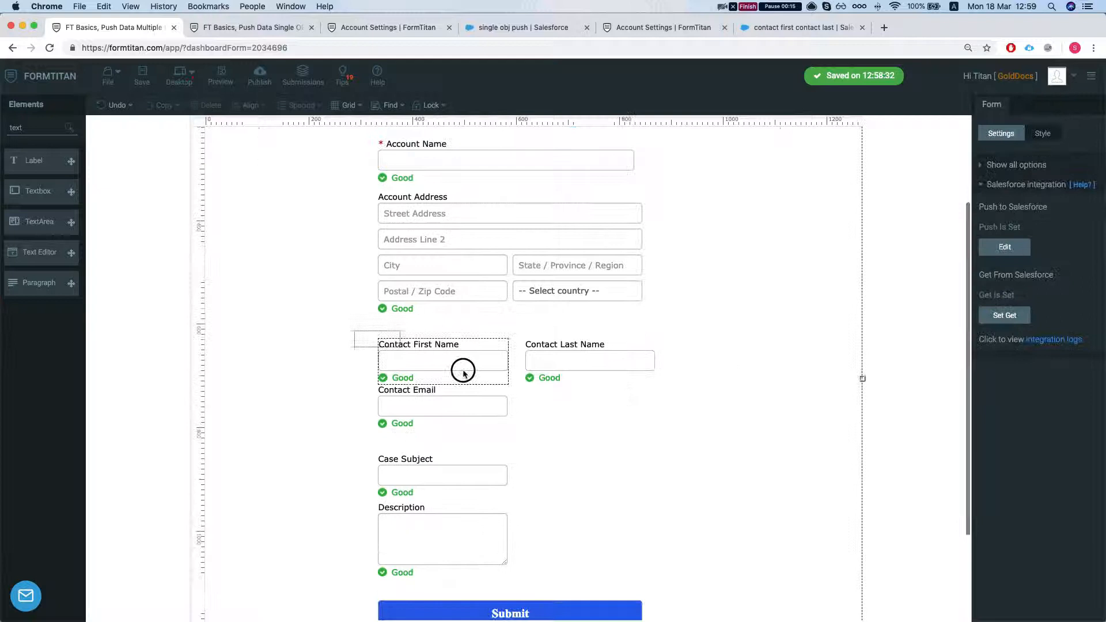
pyautogui.scroll(-3)
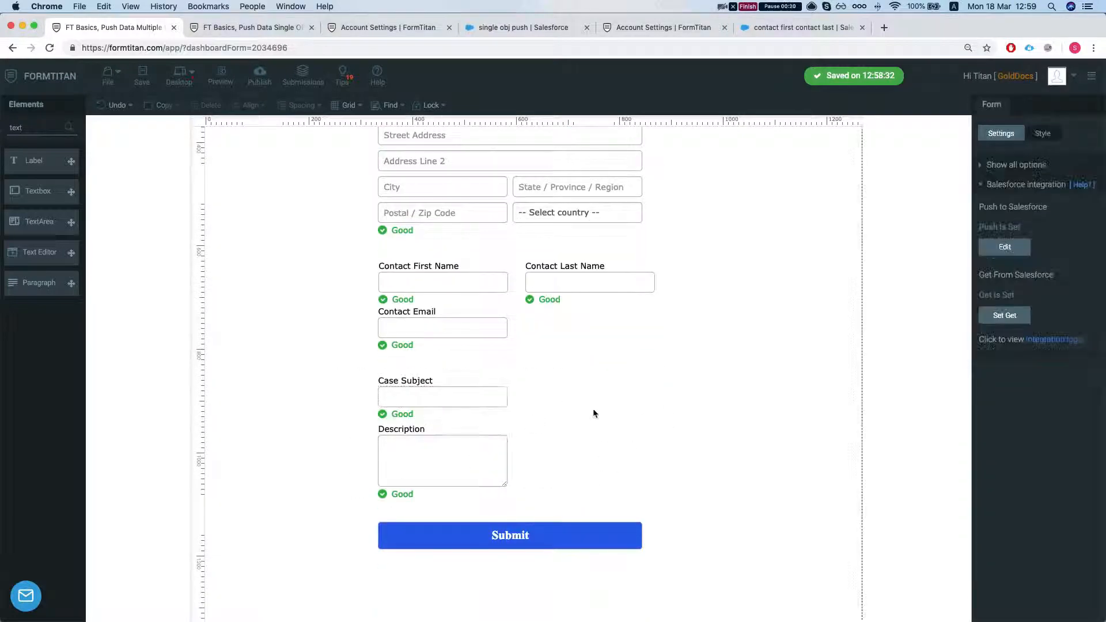
pyautogui.scroll(3)
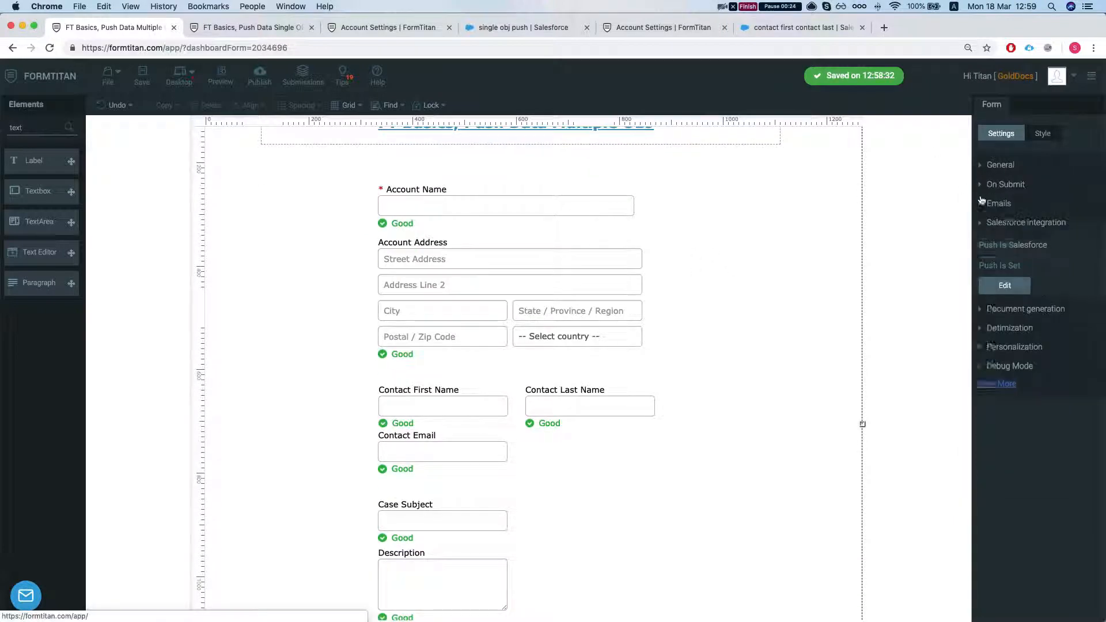
pyautogui.click(1025, 222)
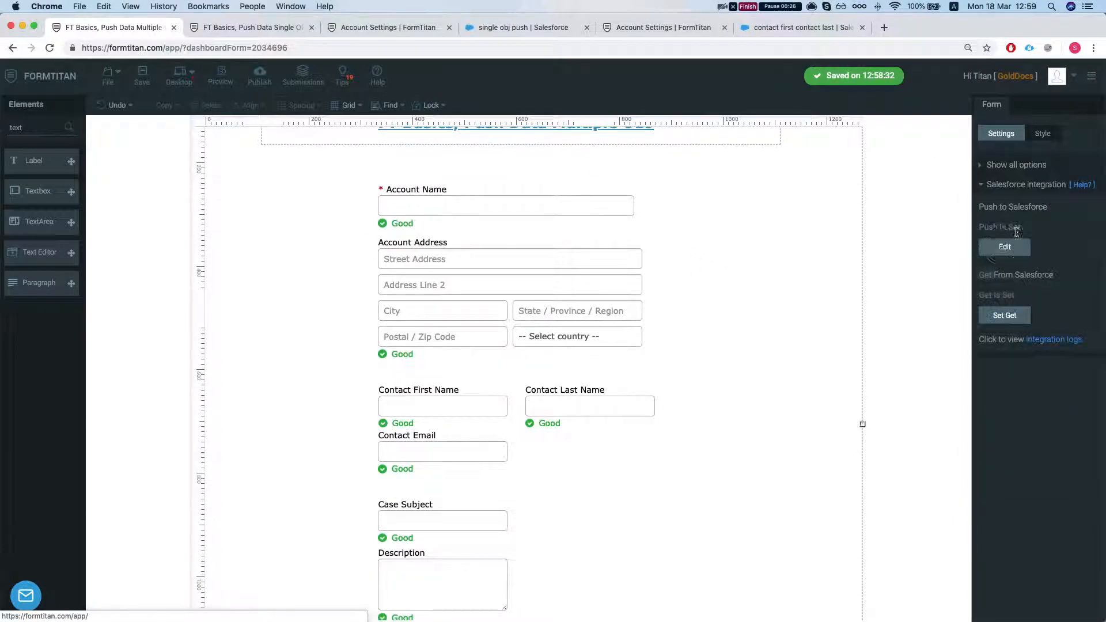
pyautogui.click(1004, 246)
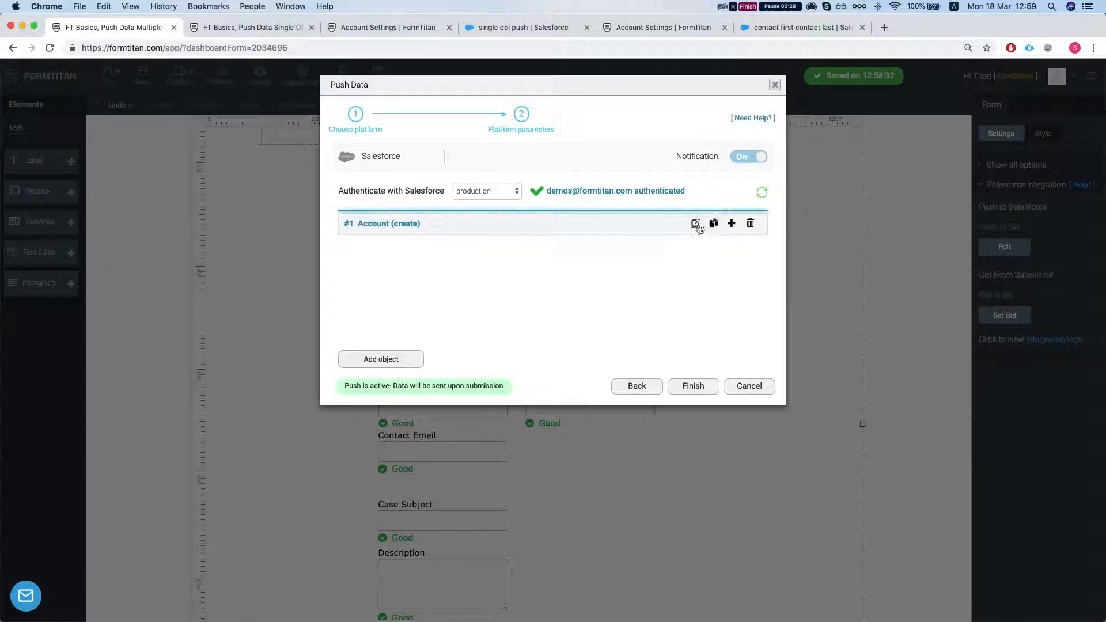
# Review the Account (create) object's mapped fields and cancel back to the push setup.
pyautogui.click(695, 222)
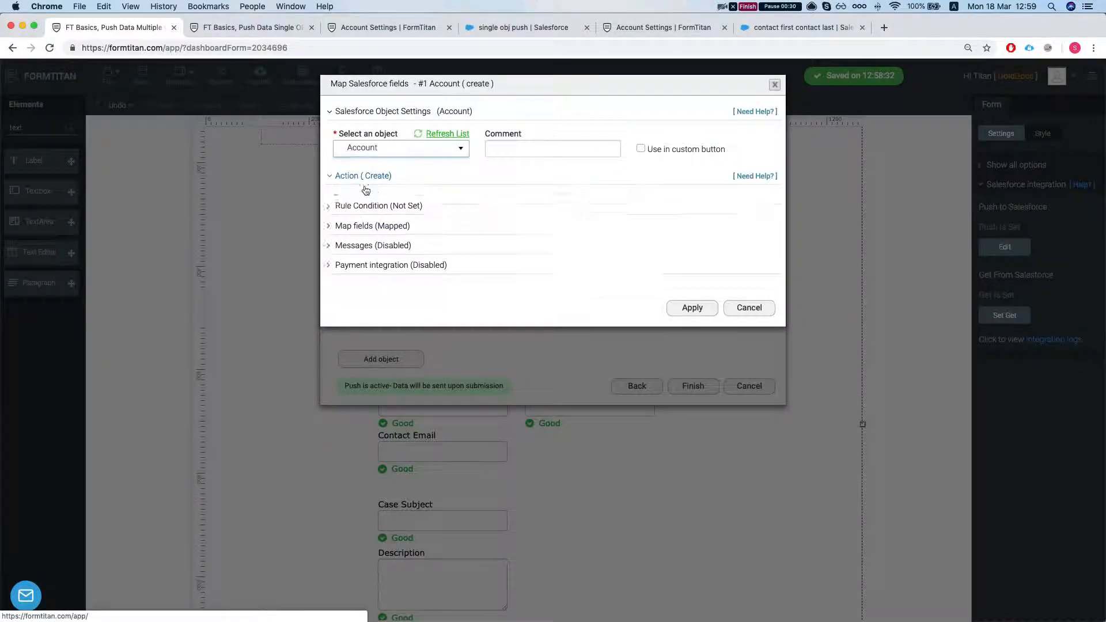
pyautogui.click(372, 225)
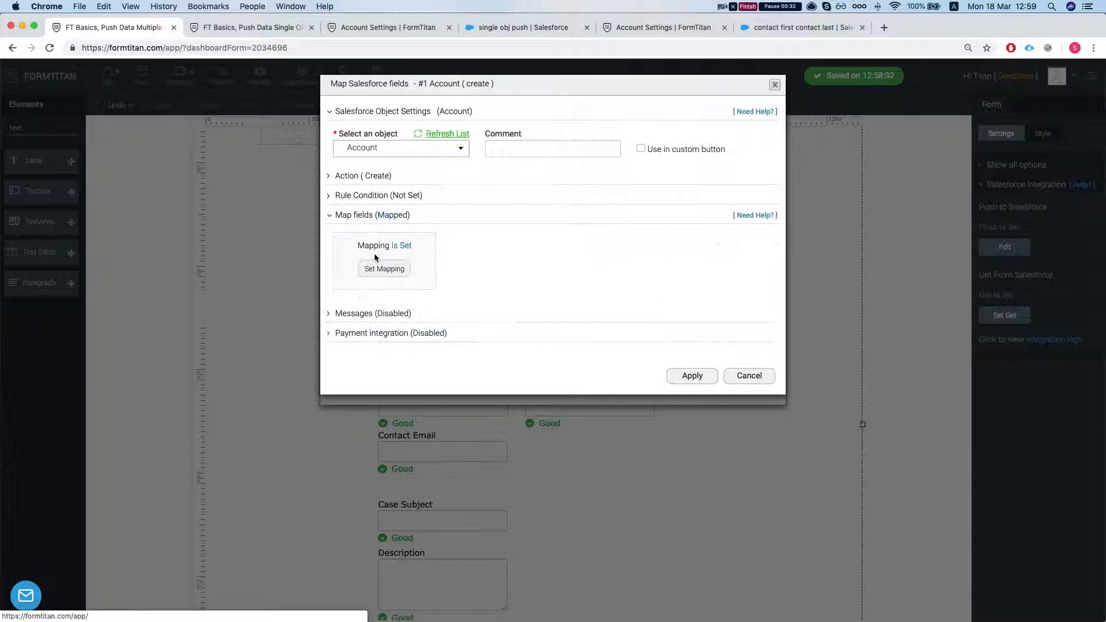
pyautogui.click(384, 269)
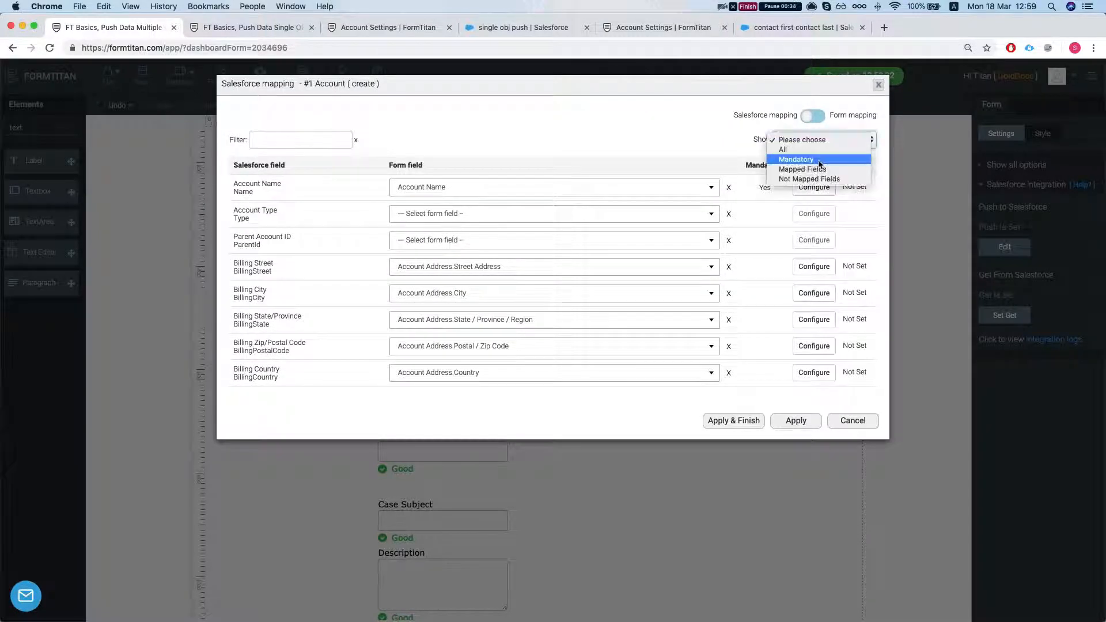
pyautogui.click(801, 168)
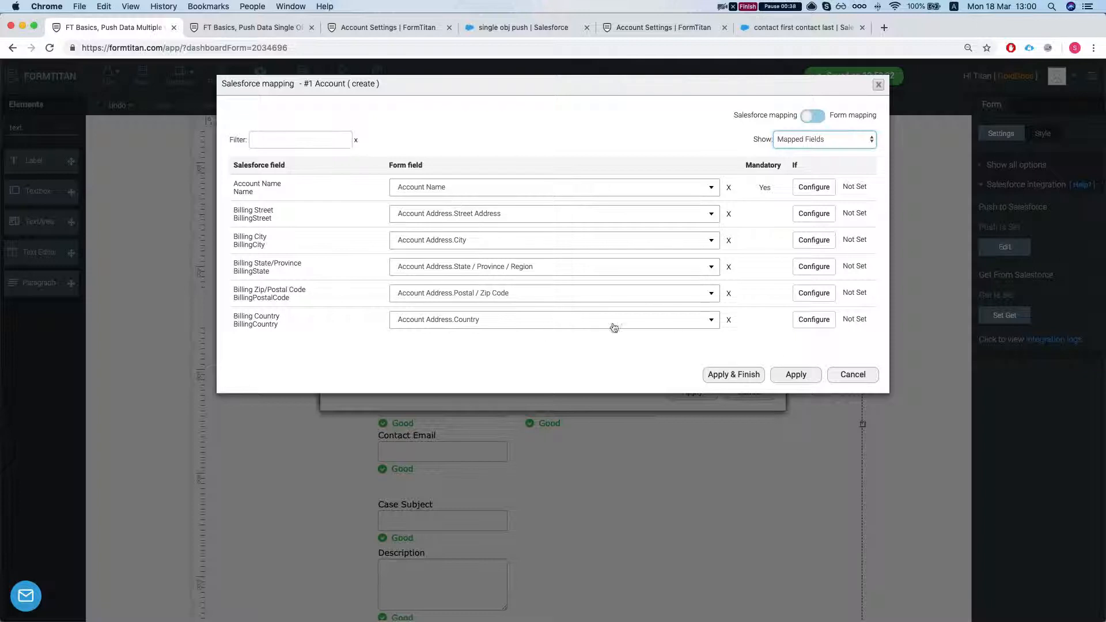
pyautogui.click(733, 374)
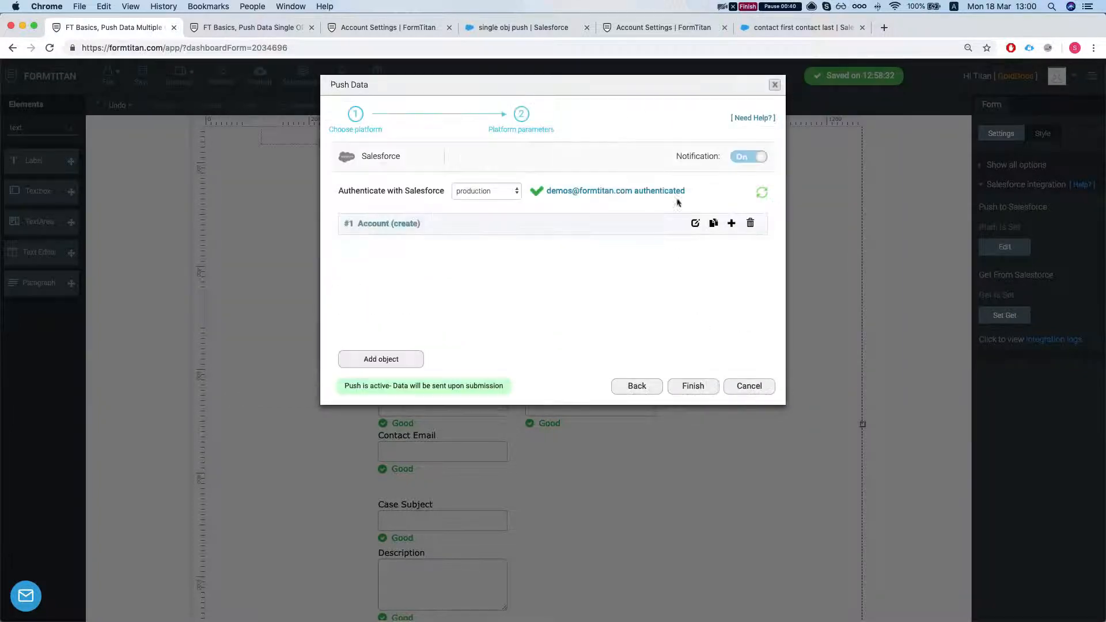
pyautogui.moveTo(731, 222)
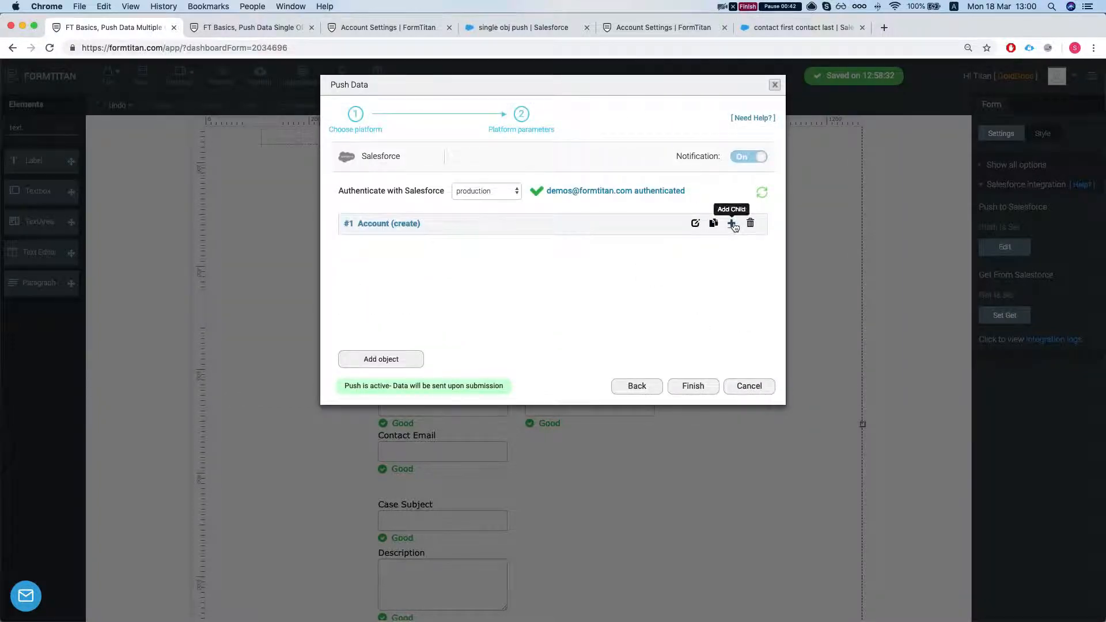
# Add a Contact child object under the Account and reach its field mapping table.
pyautogui.click(731, 222)
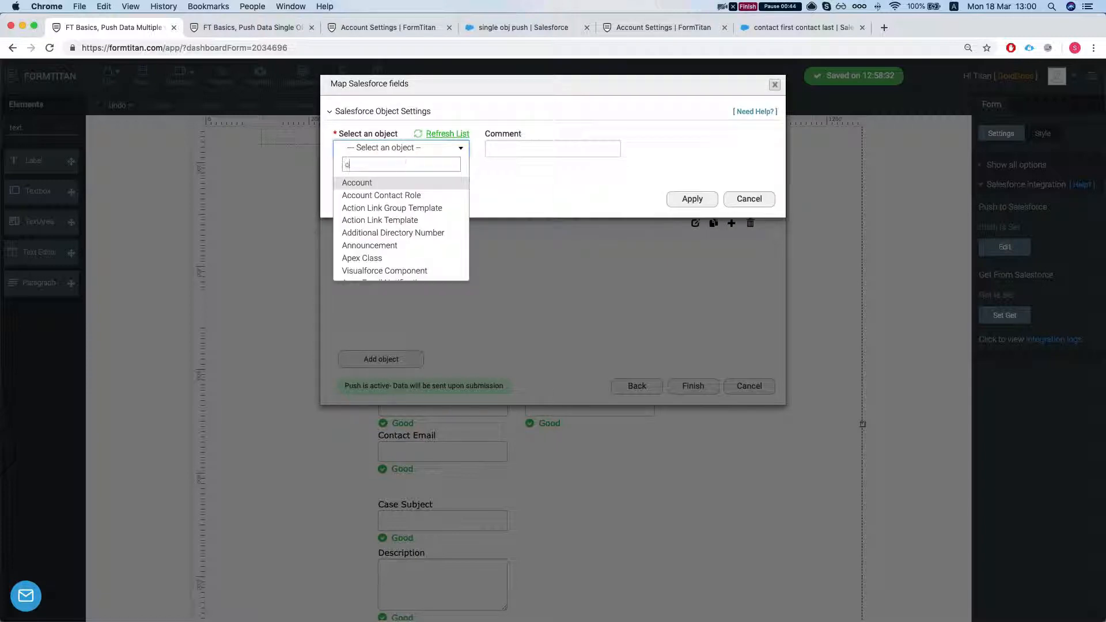
pyautogui.write('contact')
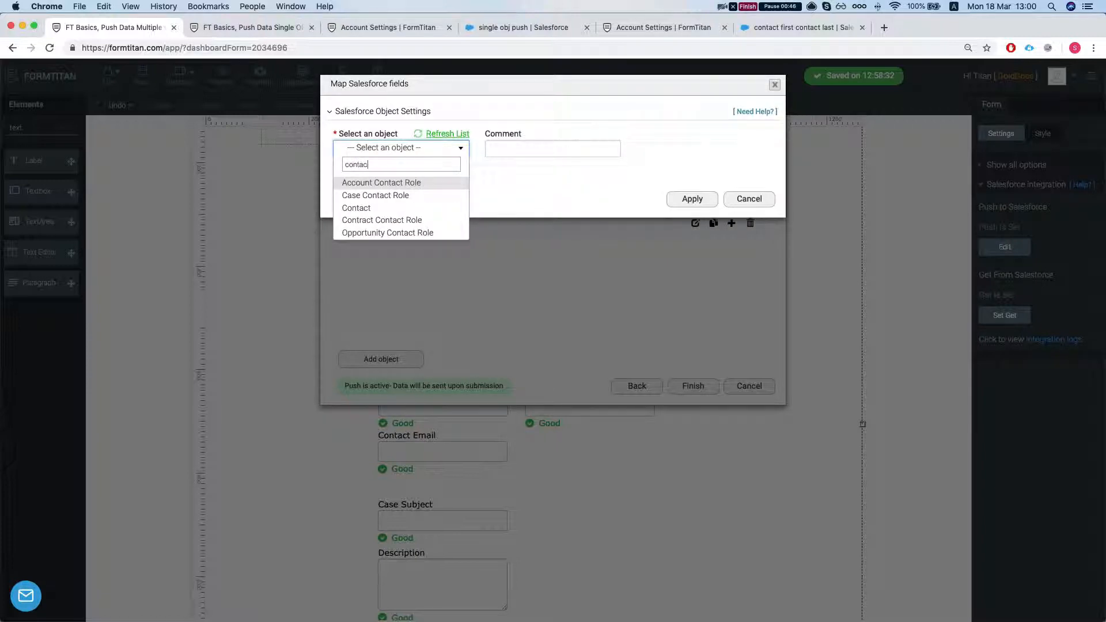
pyautogui.click(356, 207)
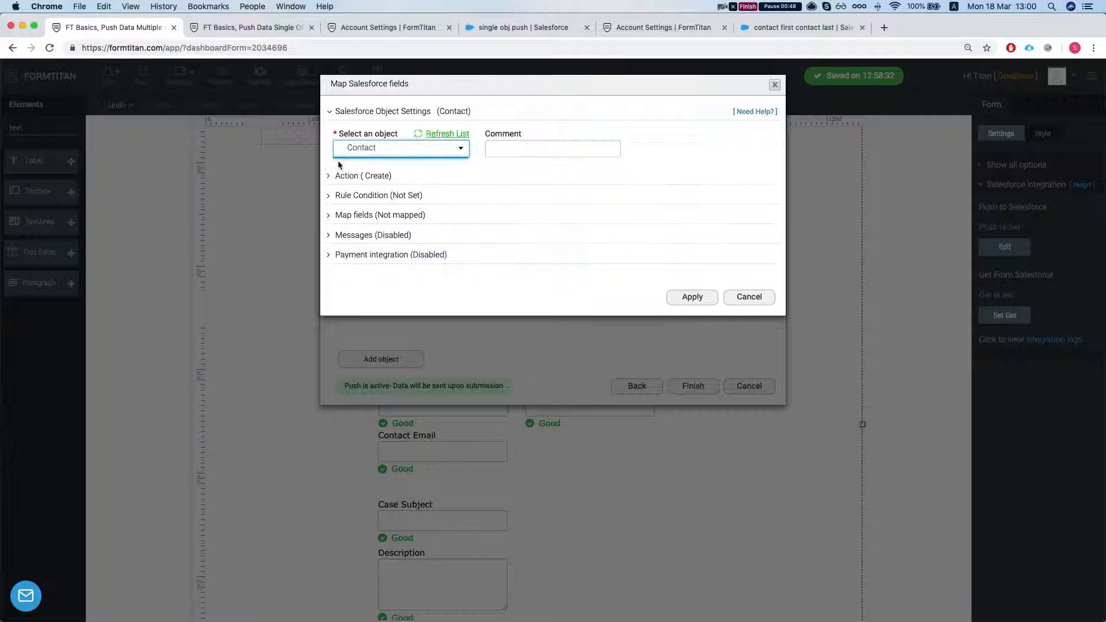
pyautogui.click(363, 175)
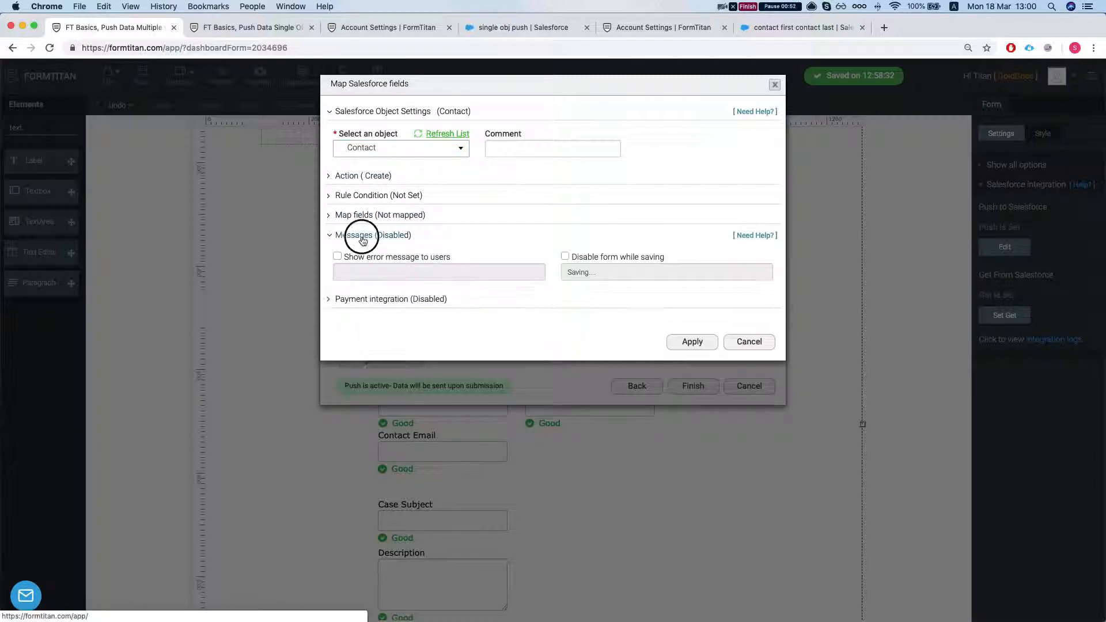
pyautogui.click(379, 214)
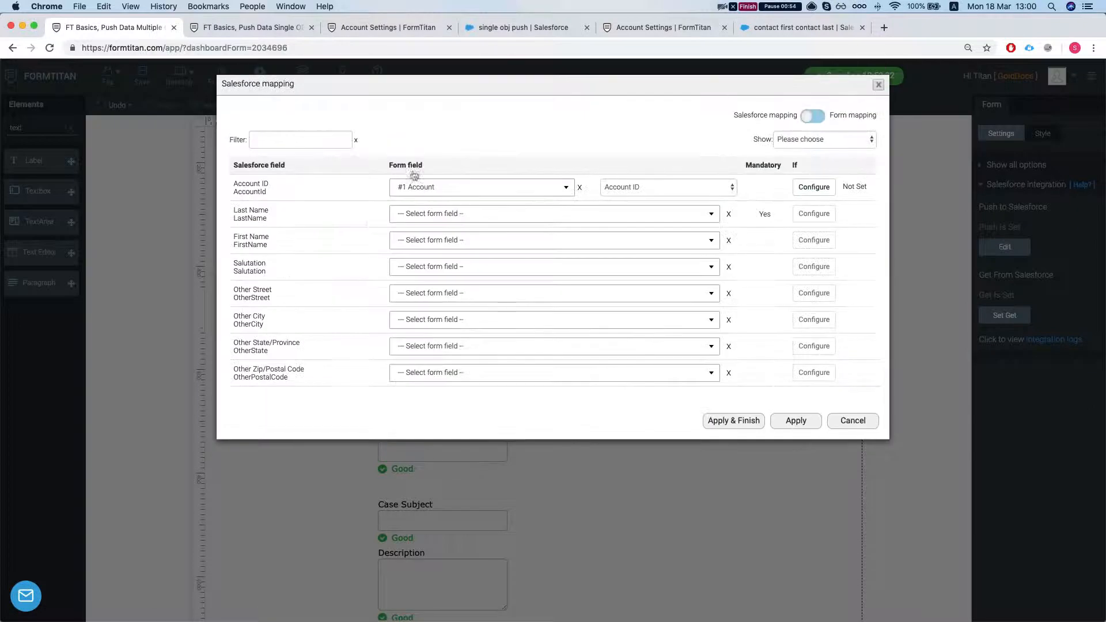
pyautogui.moveTo(274, 198)
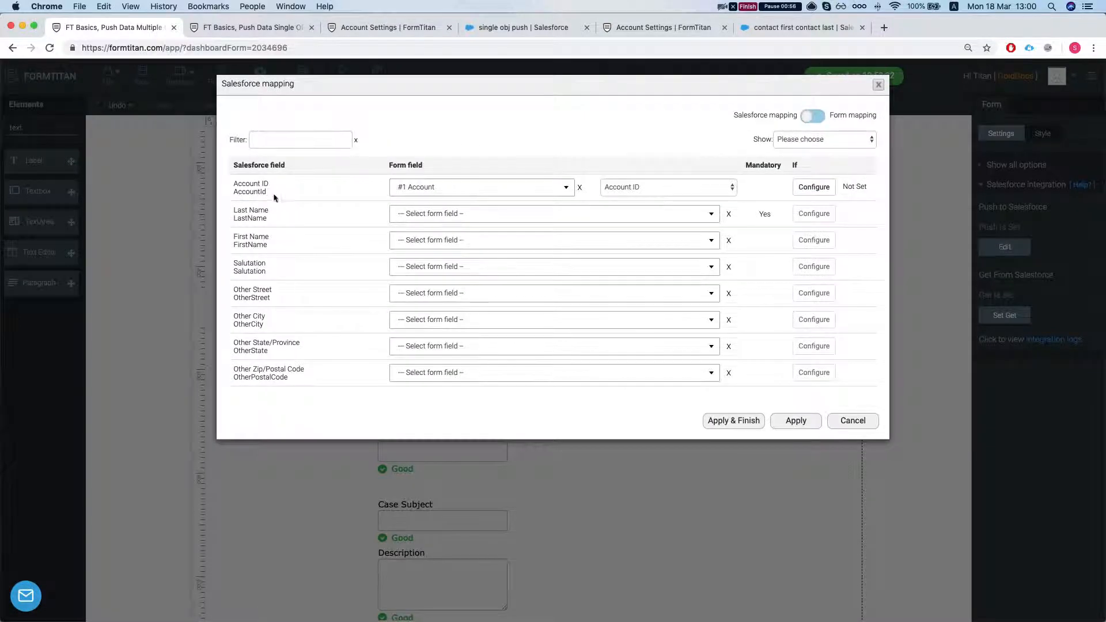
pyautogui.moveTo(628, 194)
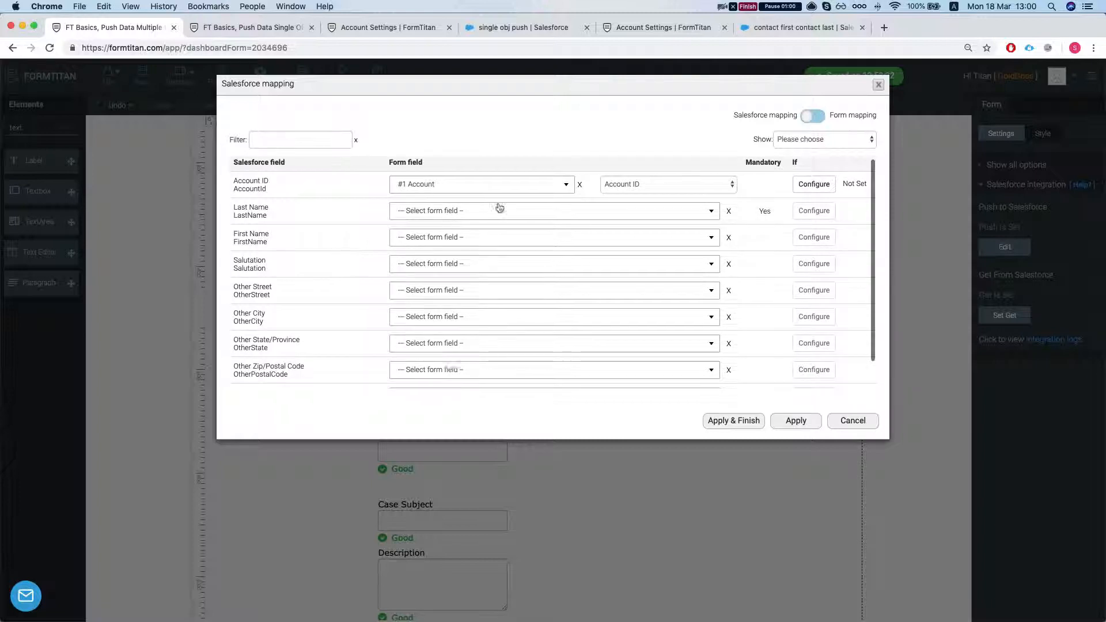
# Map Last Name and Email to the form's Contact Last Name and Contact Email, then apply the Contact settings.
pyautogui.write('last')
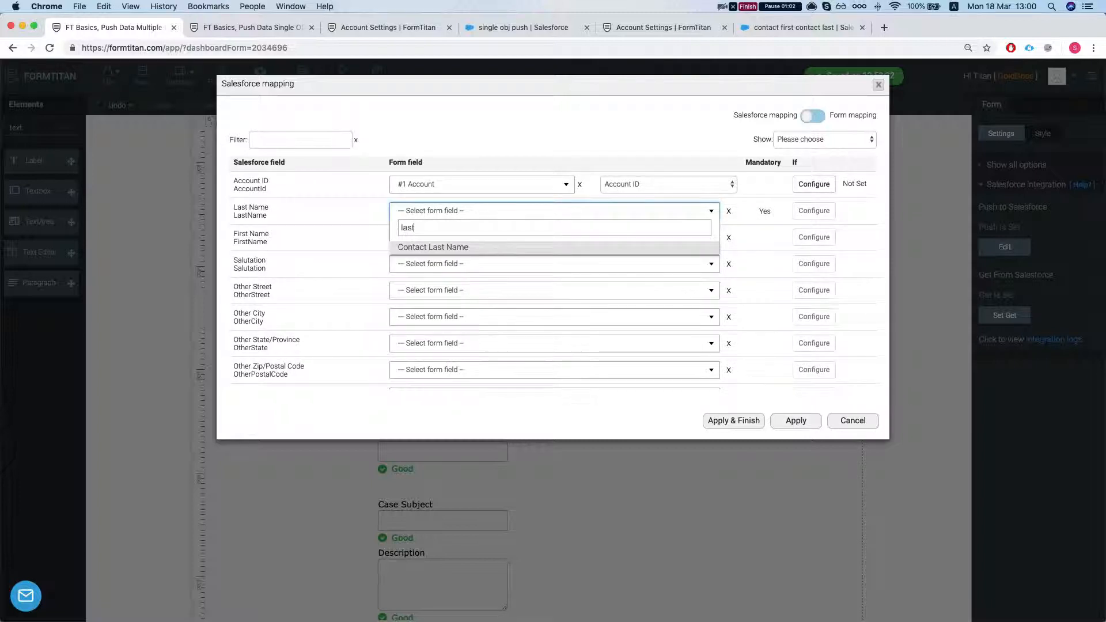
pyautogui.click(432, 247)
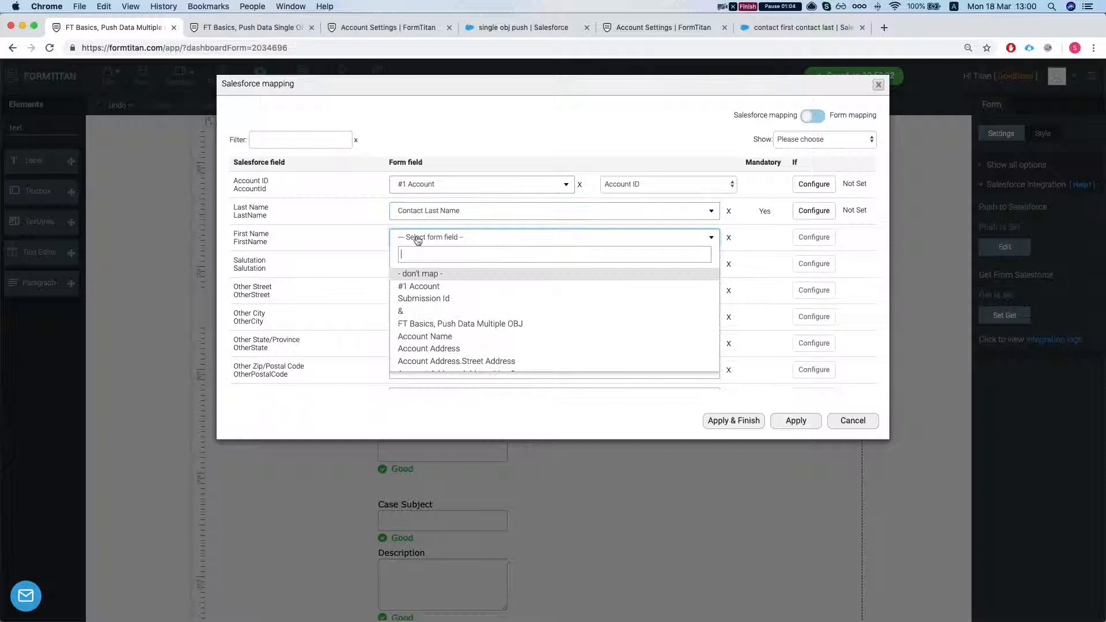
pyautogui.click(429, 237)
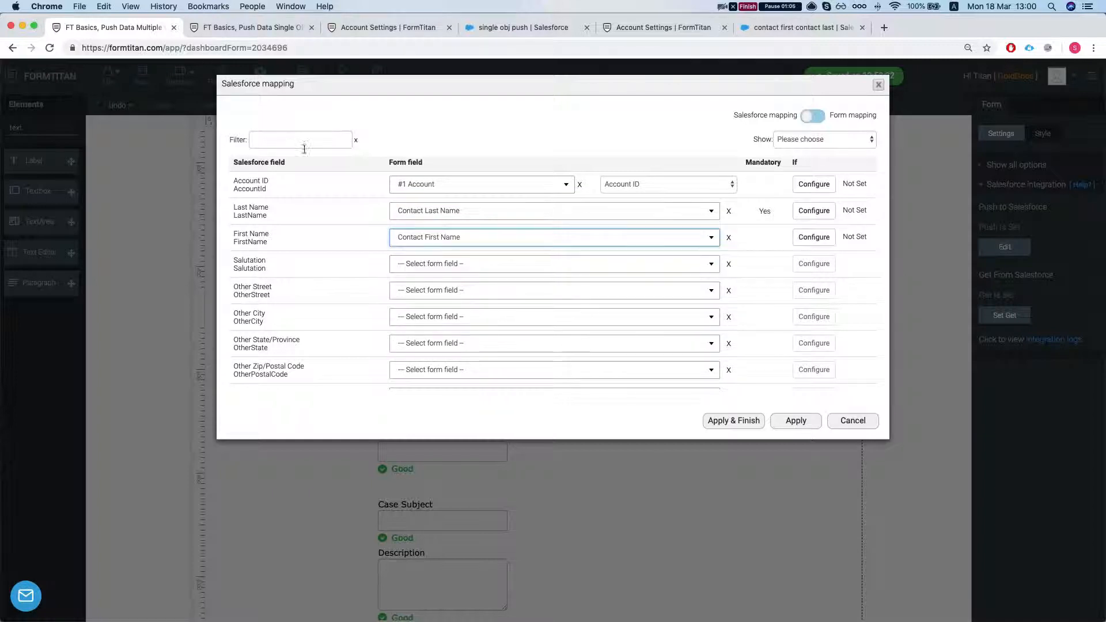
pyautogui.write('email')
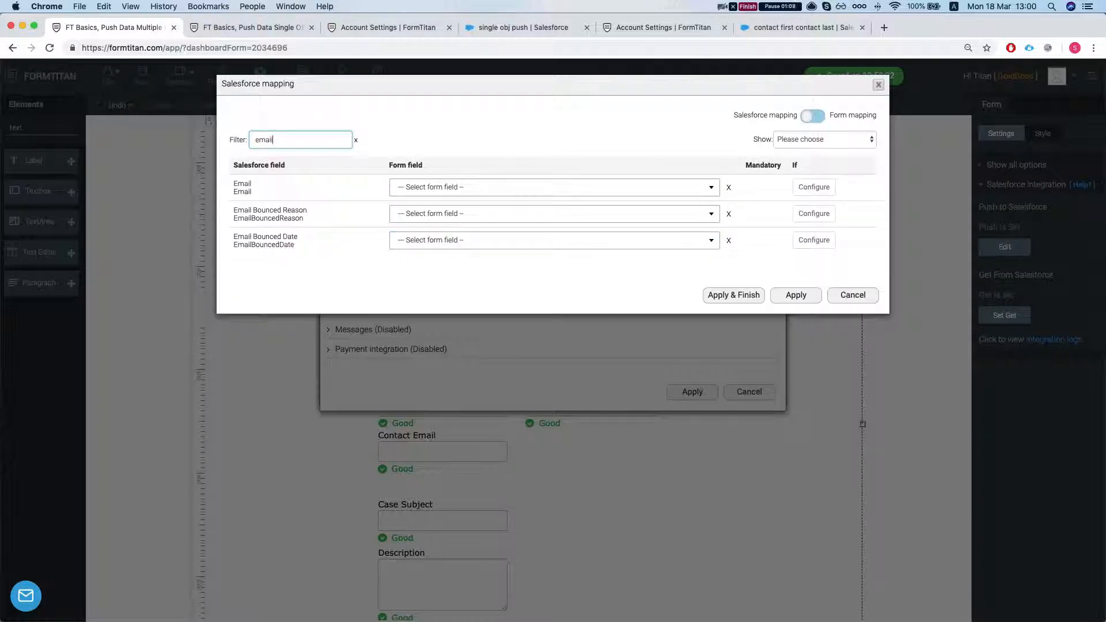
pyautogui.click(553, 187)
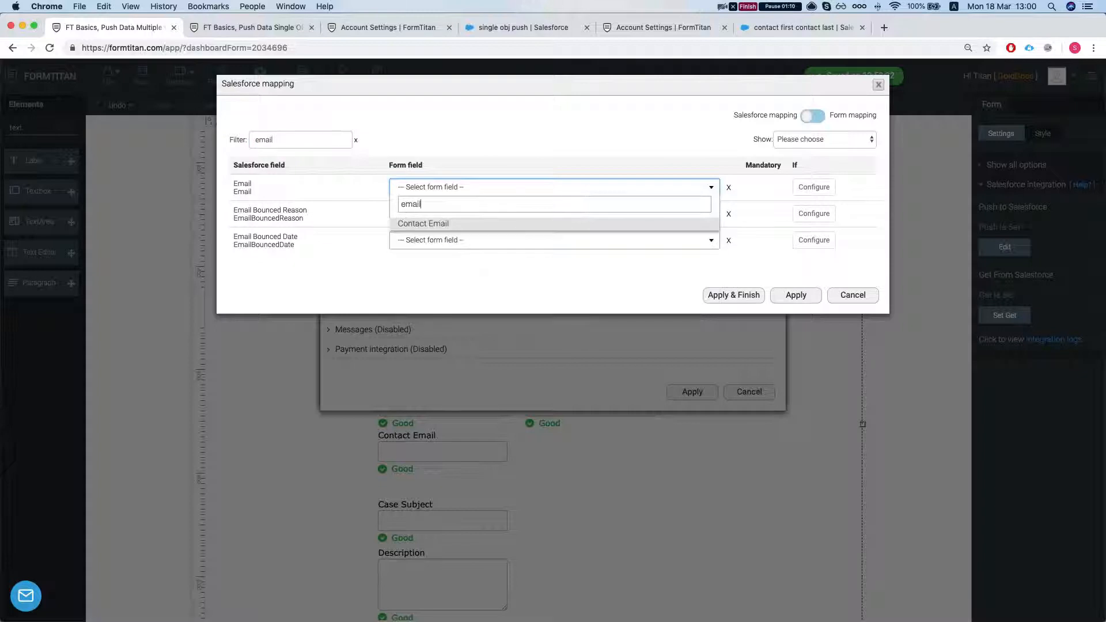
pyautogui.click(423, 223)
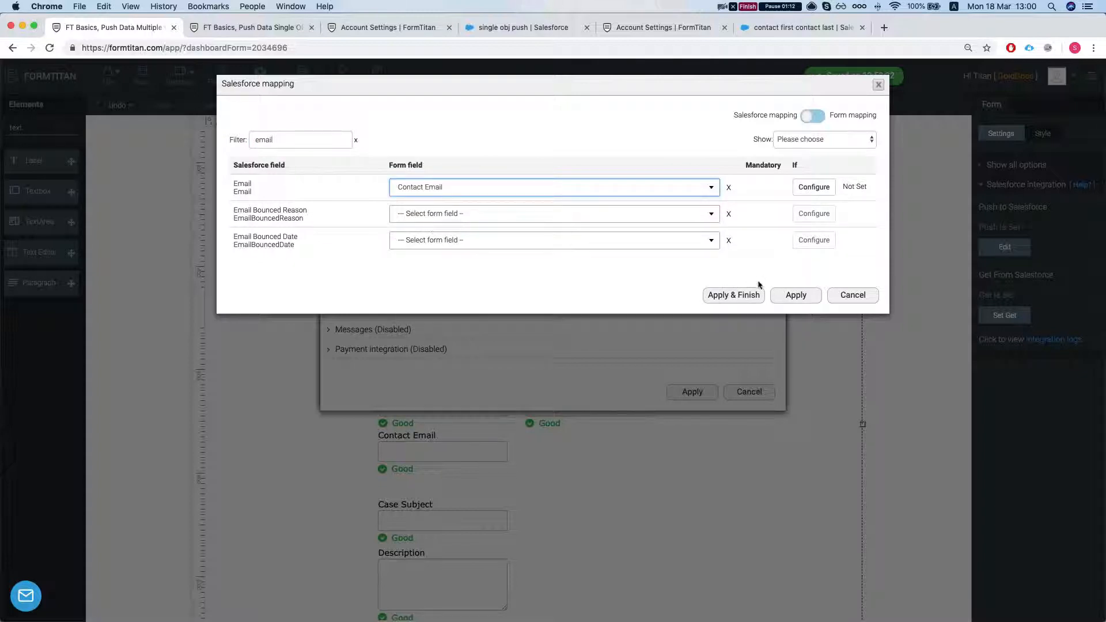
pyautogui.click(732, 295)
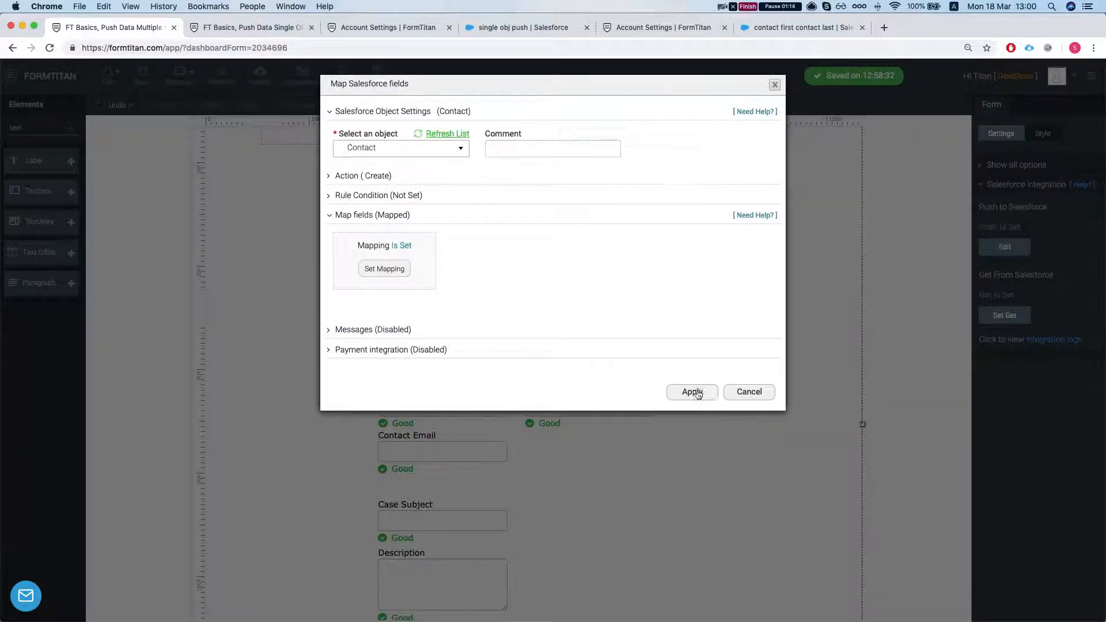
pyautogui.click(691, 391)
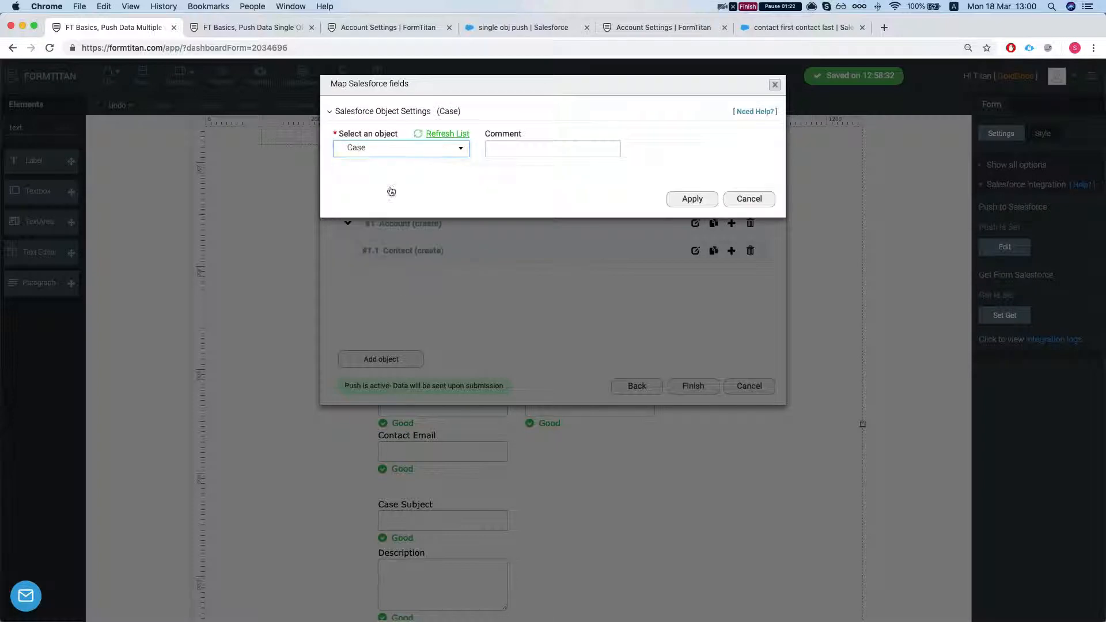
# Start a Case object, look over its mapping, then discard it unmapped.
pyautogui.click(691, 198)
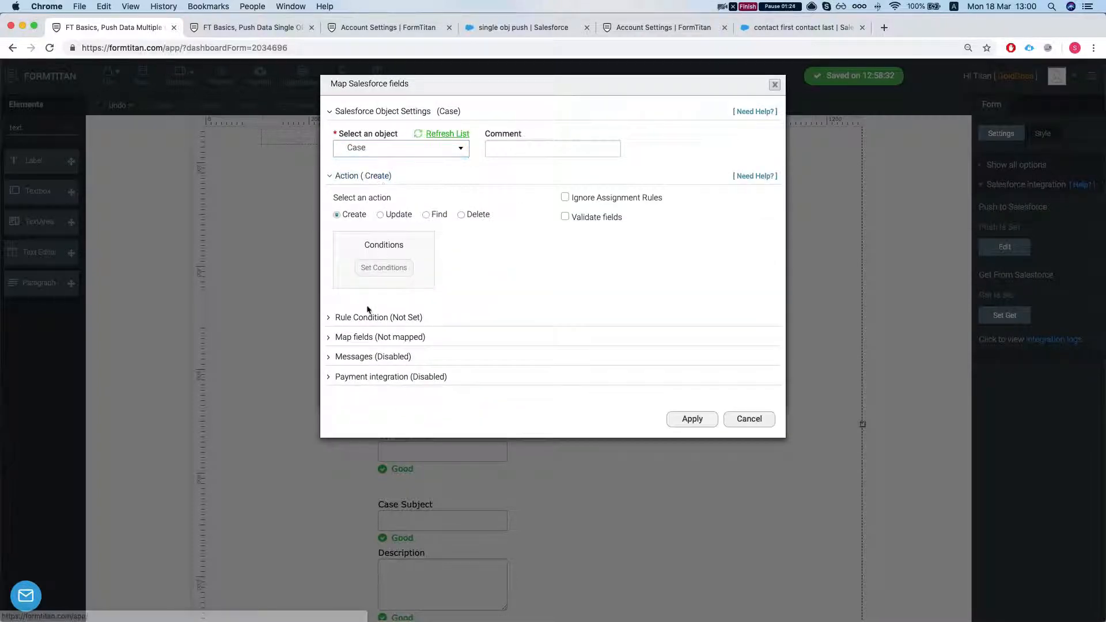
pyautogui.click(379, 337)
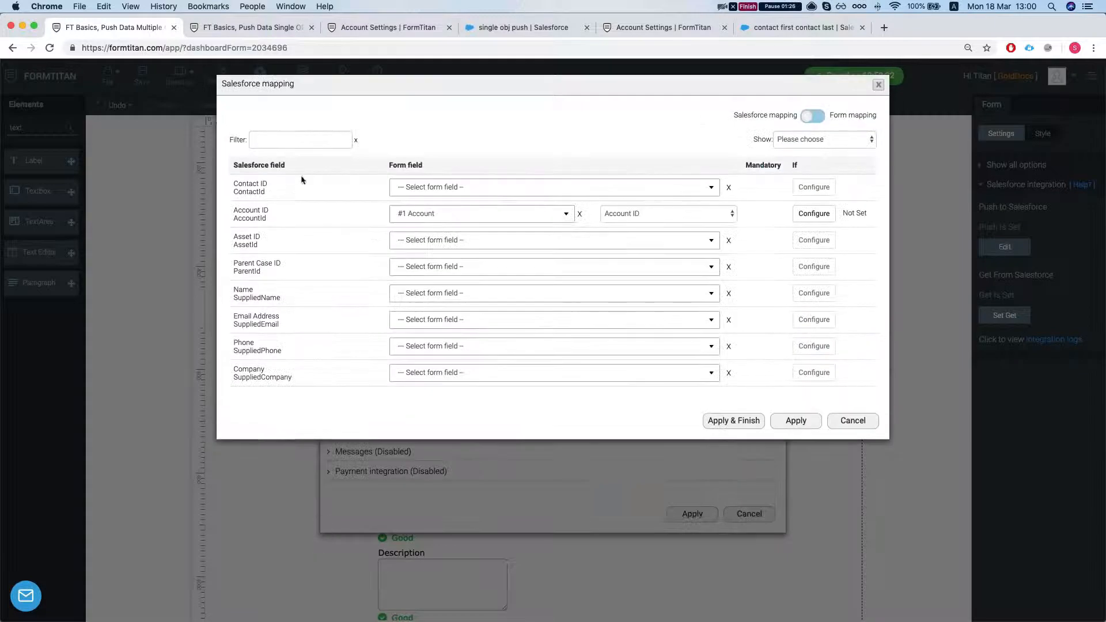
pyautogui.scroll(-3)
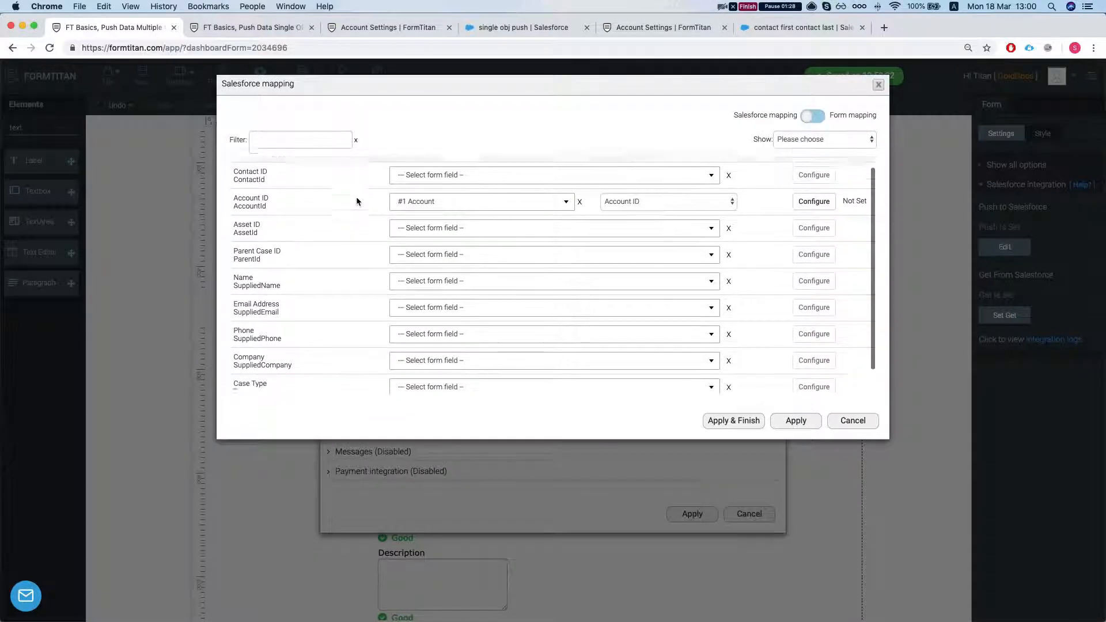
pyautogui.scroll(3)
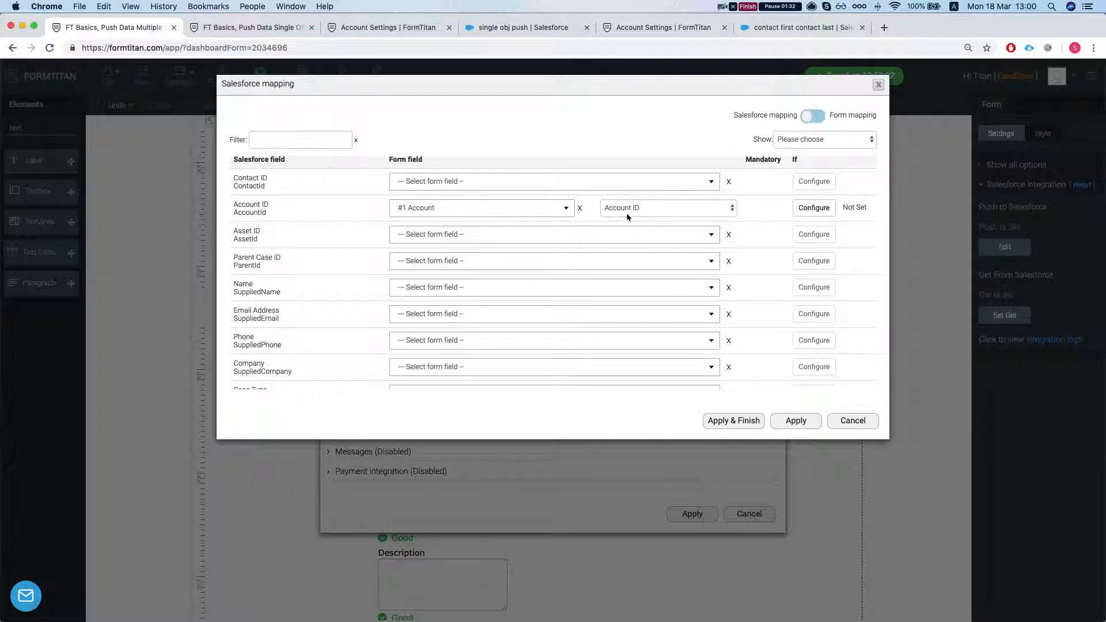
pyautogui.moveTo(870, 433)
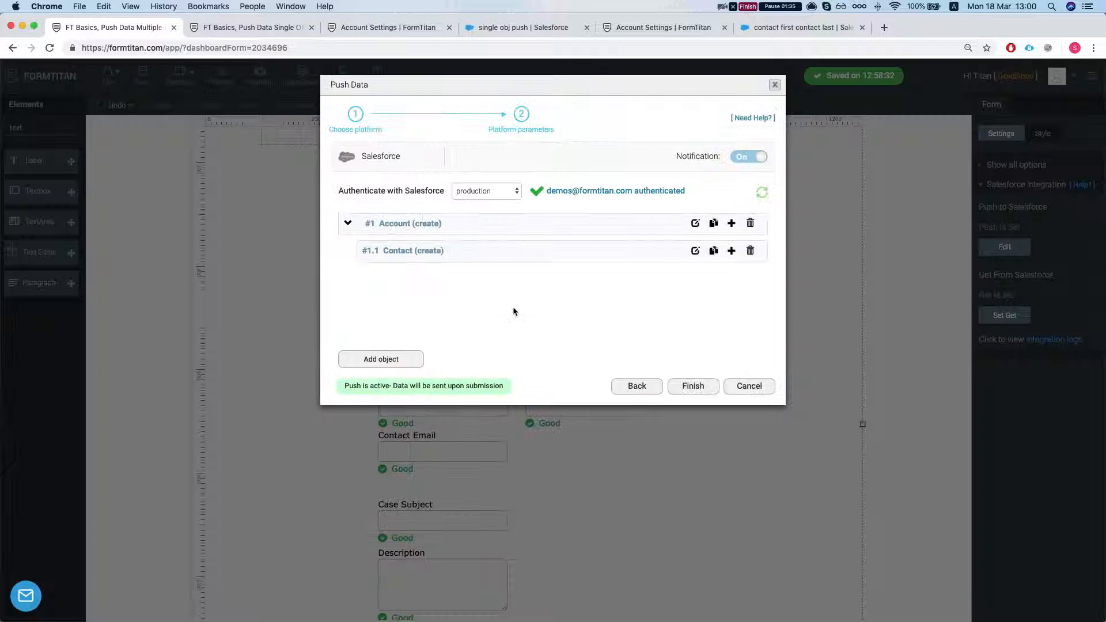
pyautogui.moveTo(393, 252)
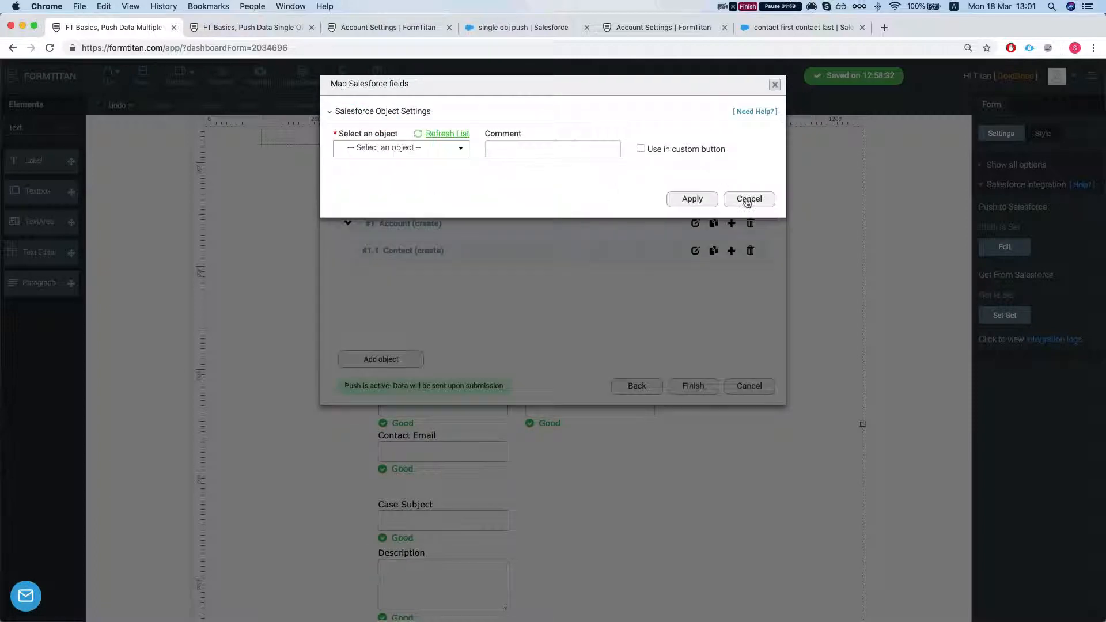
pyautogui.click(748, 198)
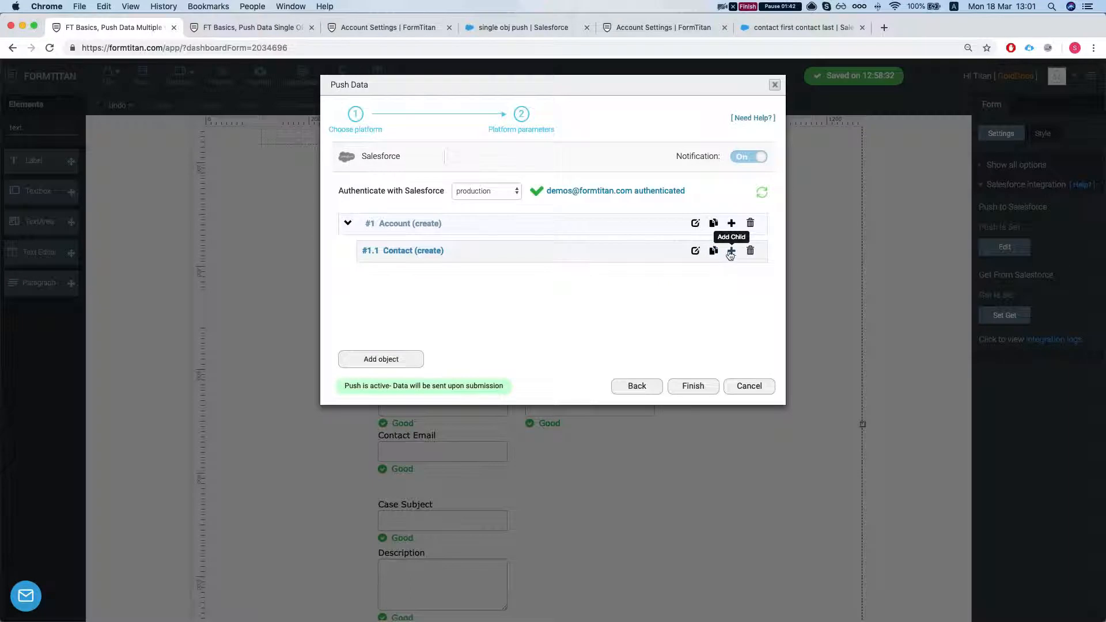
# Add a Case child under the Contact and link its Account ID to #1 Account.
pyautogui.click(731, 250)
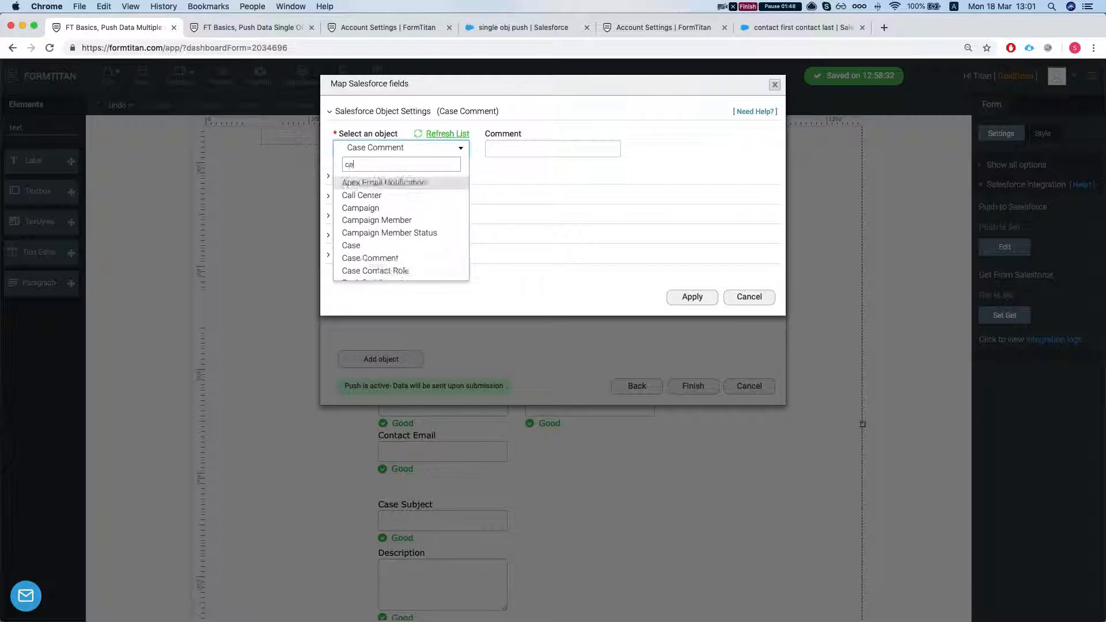
pyautogui.click(350, 245)
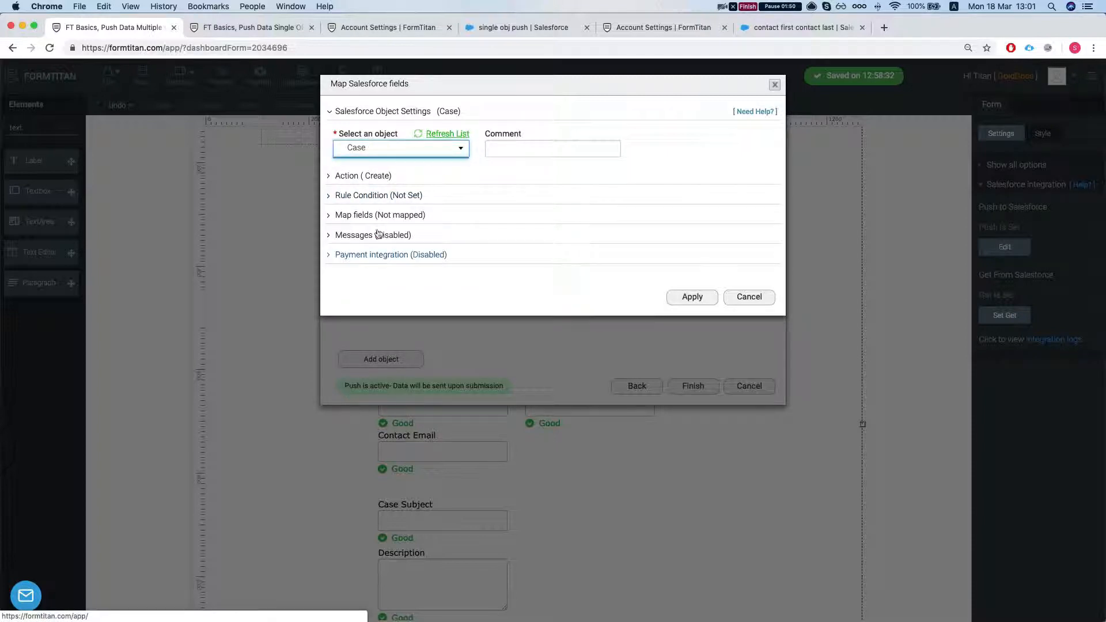
pyautogui.click(379, 214)
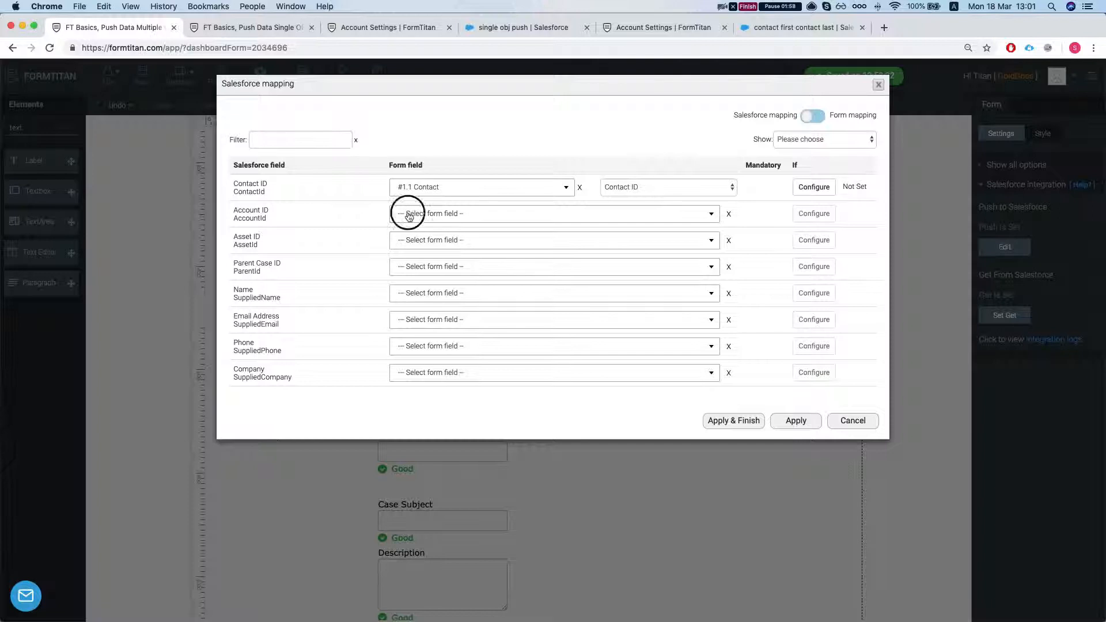
pyautogui.click(554, 213)
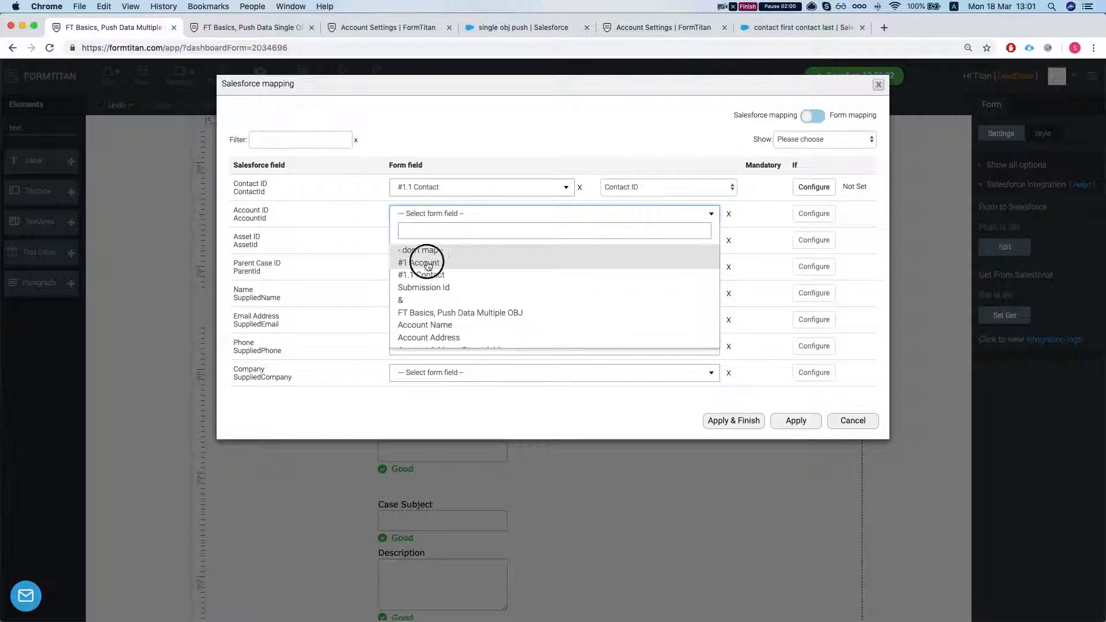
pyautogui.click(415, 263)
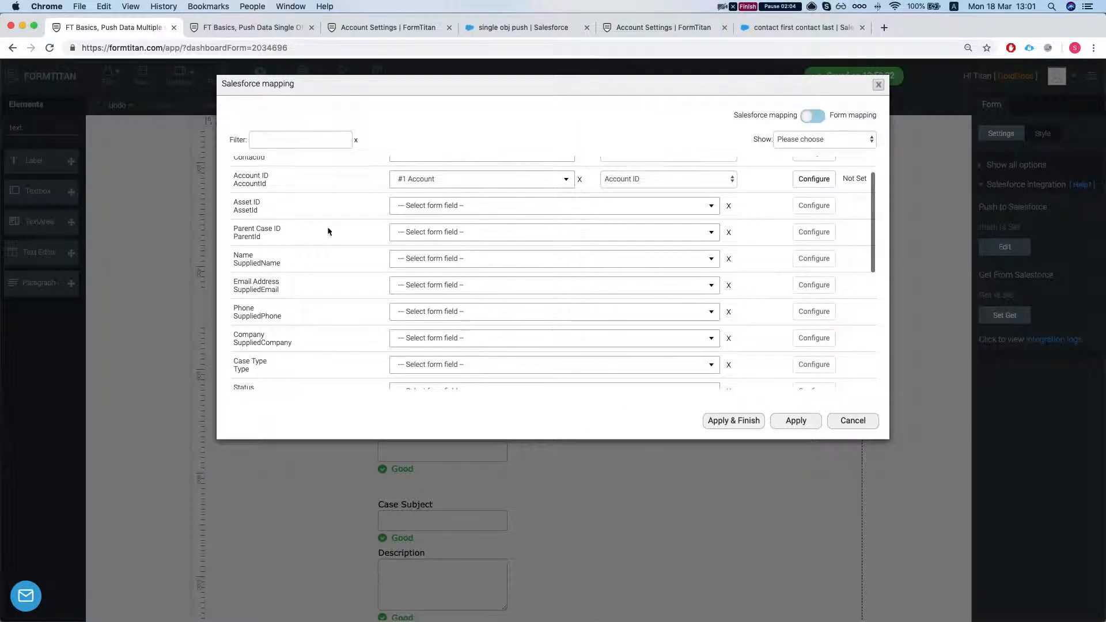
# Map Subject and Description to the form's Case Subject, then Apply & Finish the push setup.
pyautogui.scroll(-3)
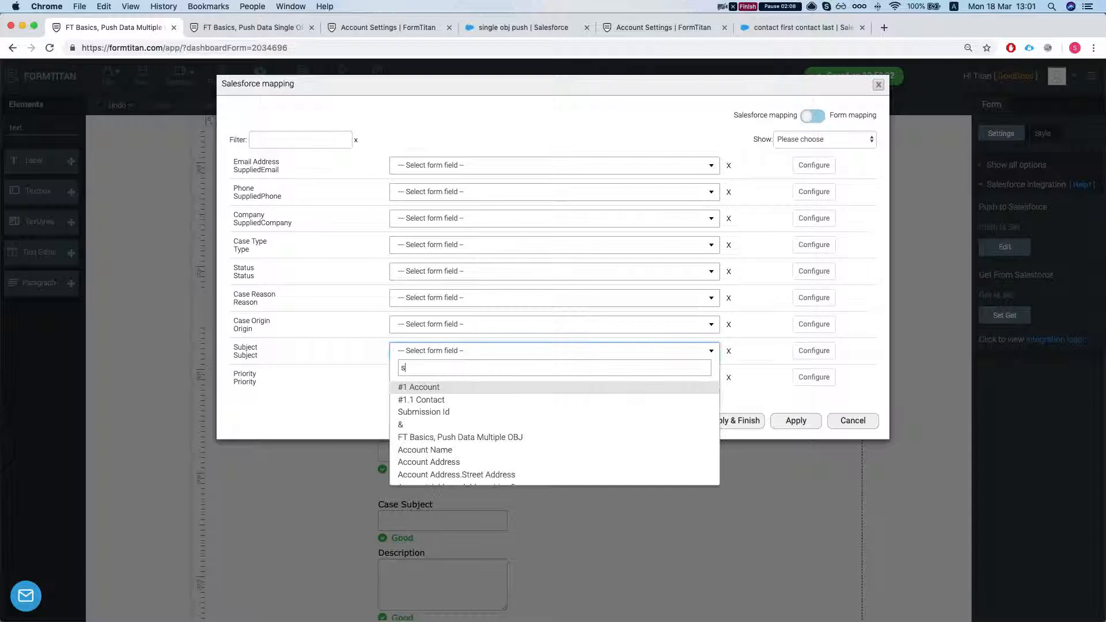
pyautogui.write('ubje')
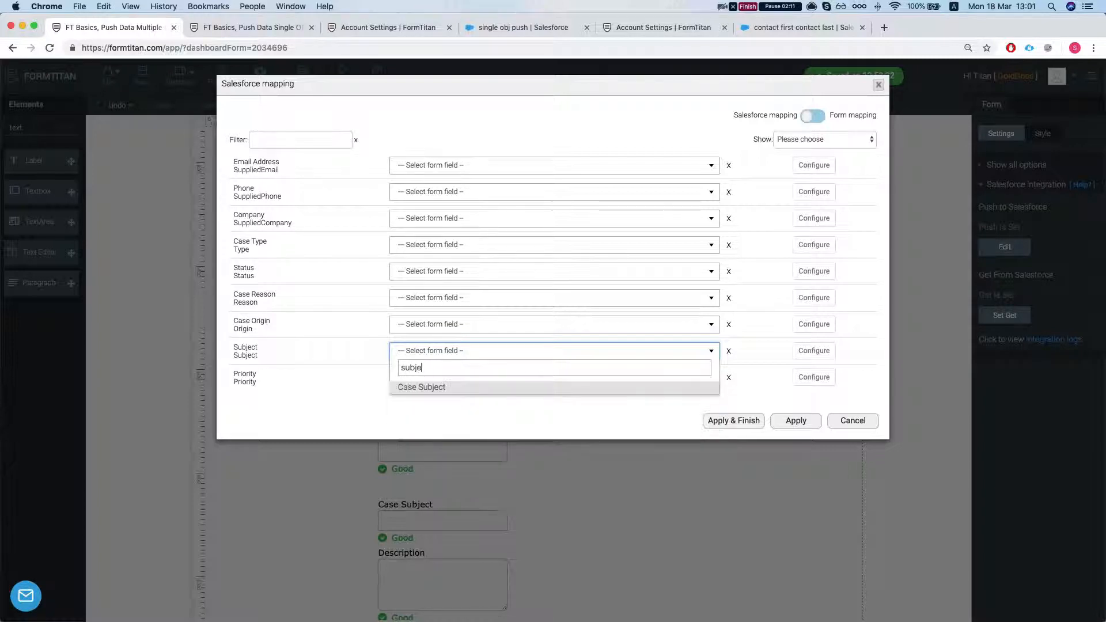
pyautogui.click(421, 387)
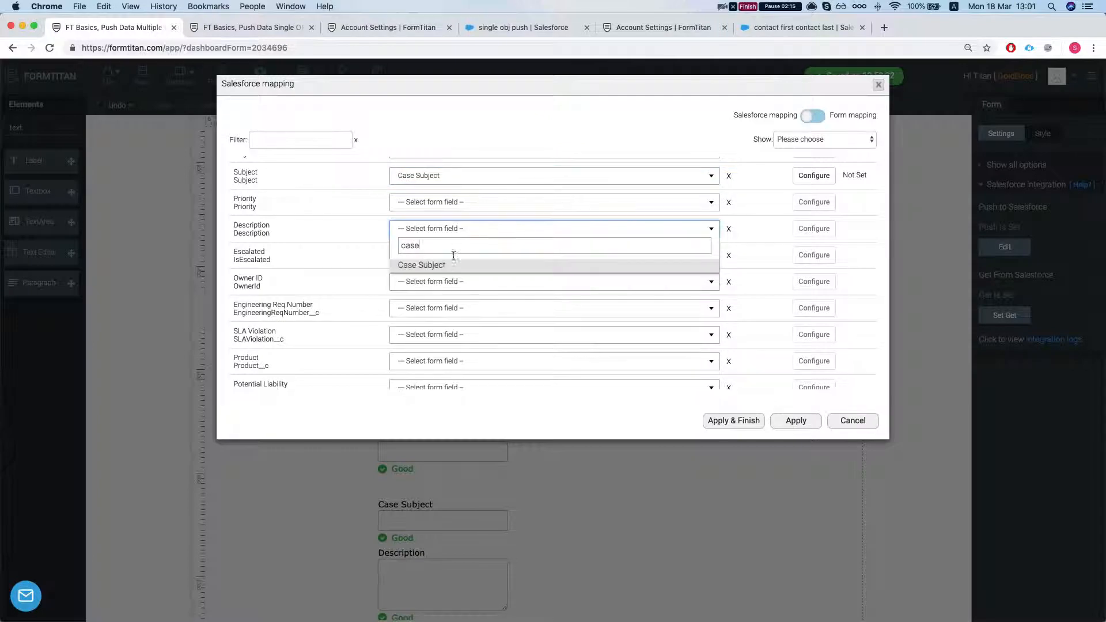
pyautogui.click(421, 265)
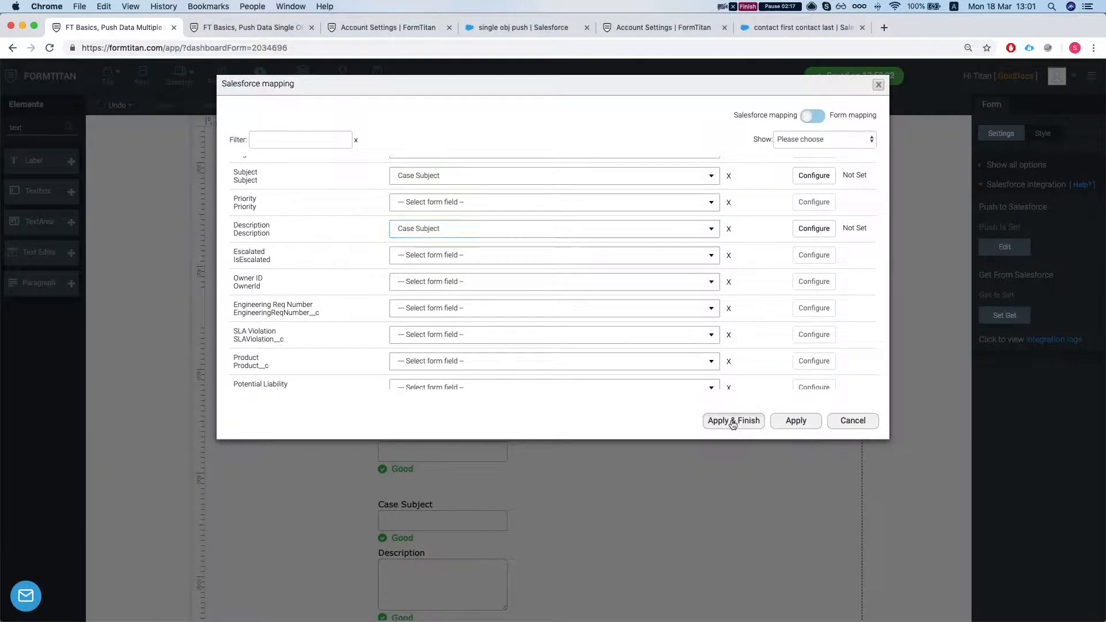
pyautogui.click(733, 420)
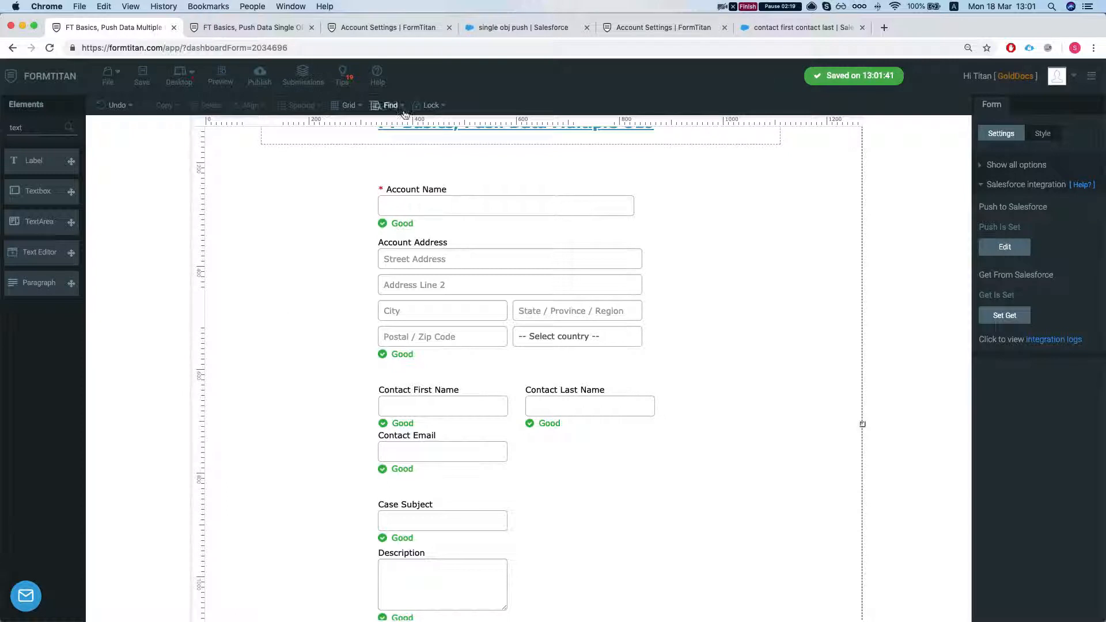
pyautogui.scroll(3)
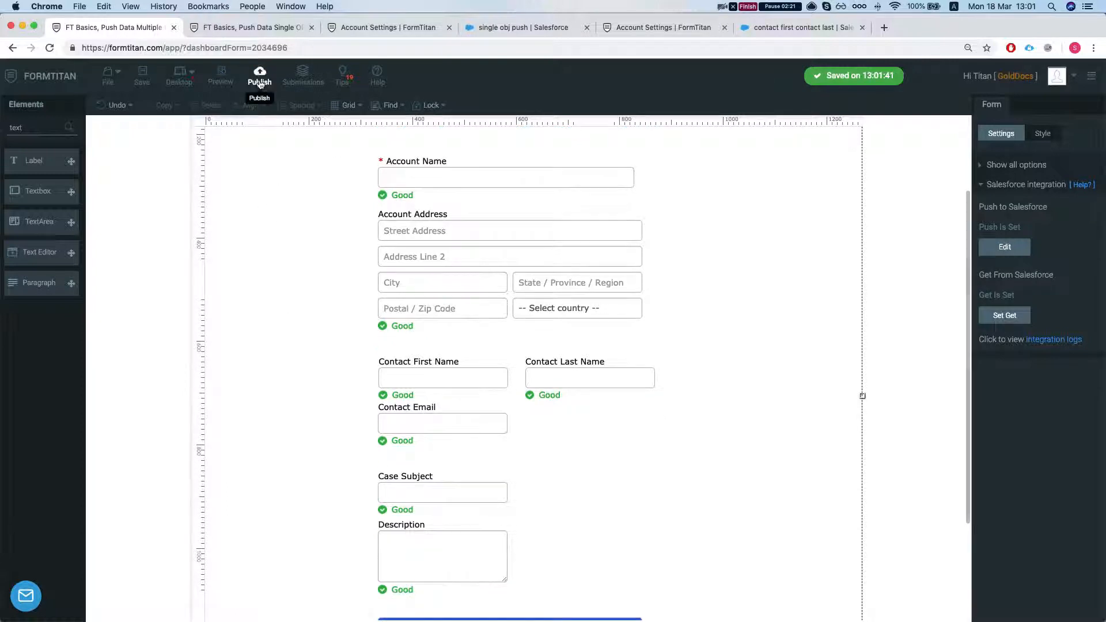
pyautogui.click(259, 76)
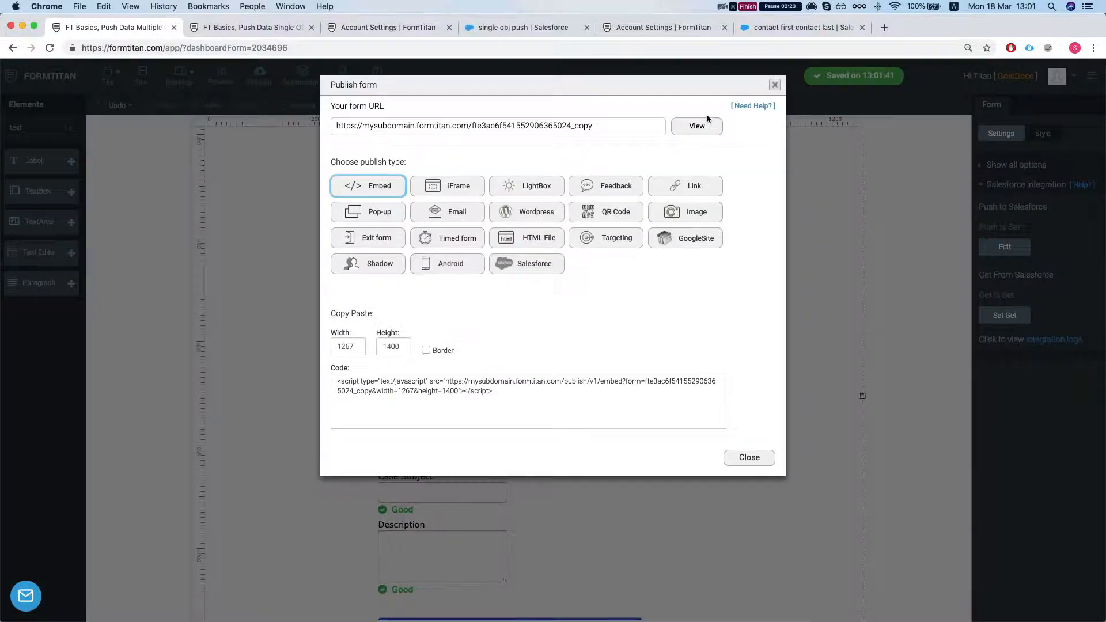
pyautogui.click(695, 125)
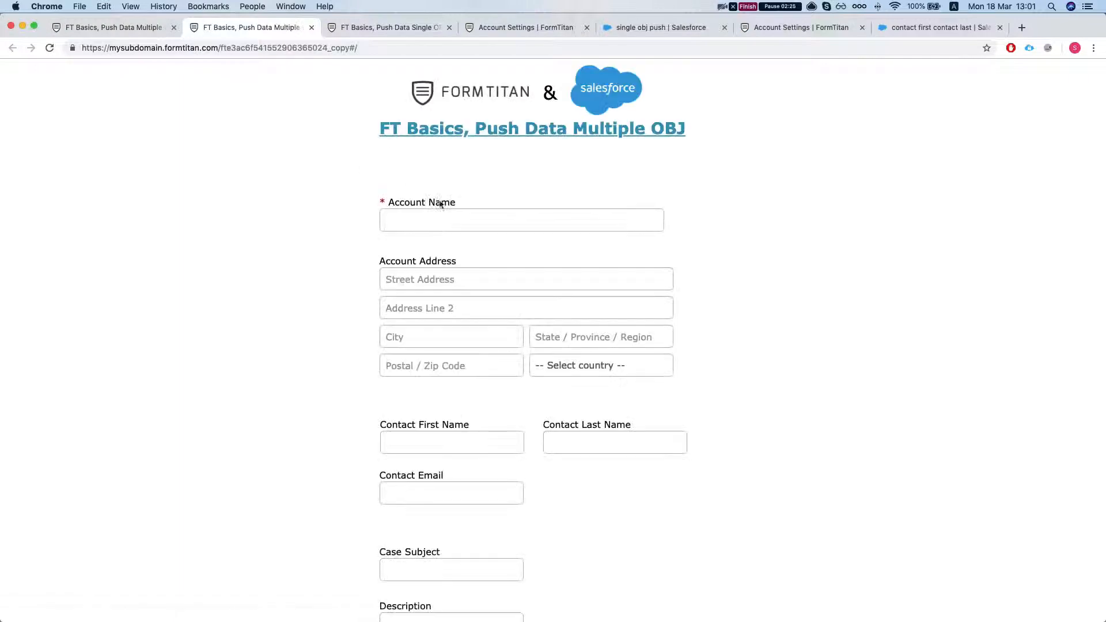
pyautogui.write('mul')
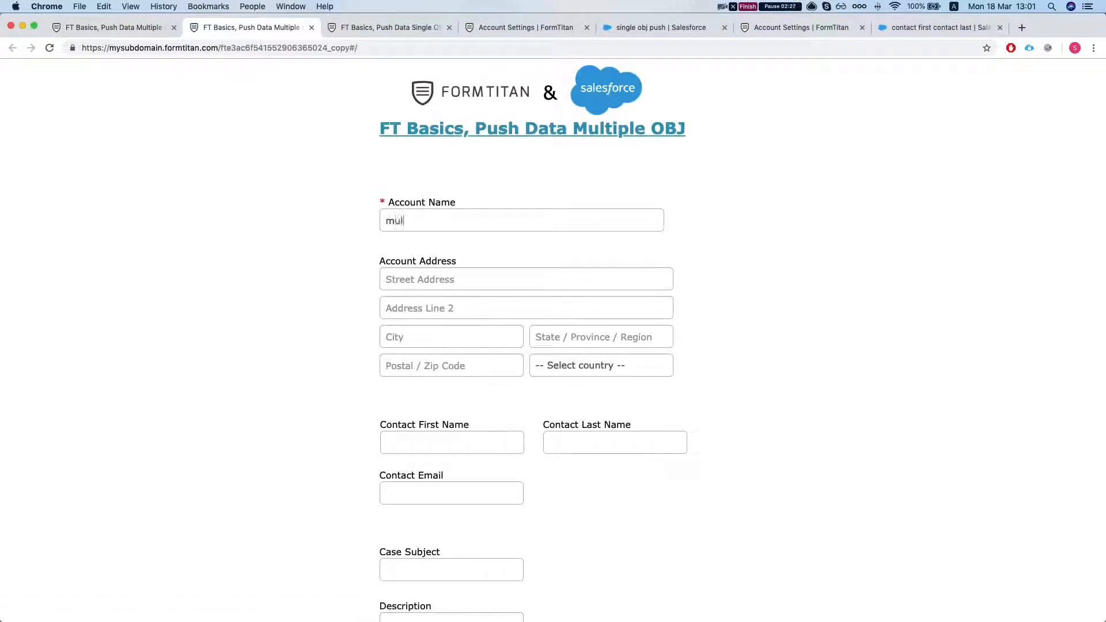
pyautogui.write('lti obj p')
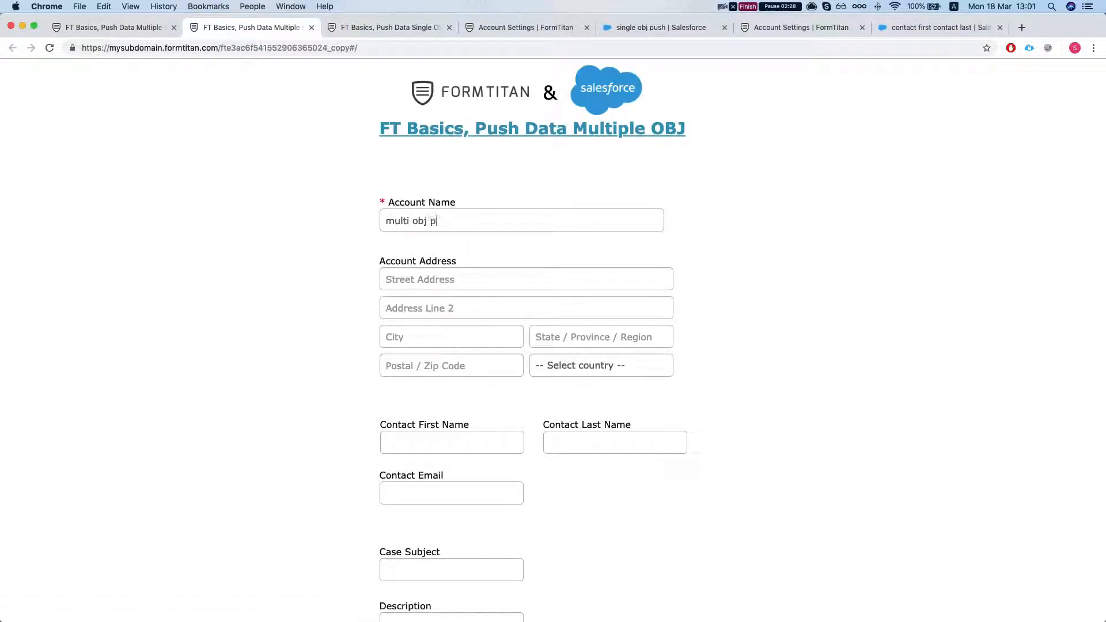
pyautogui.write('ush')
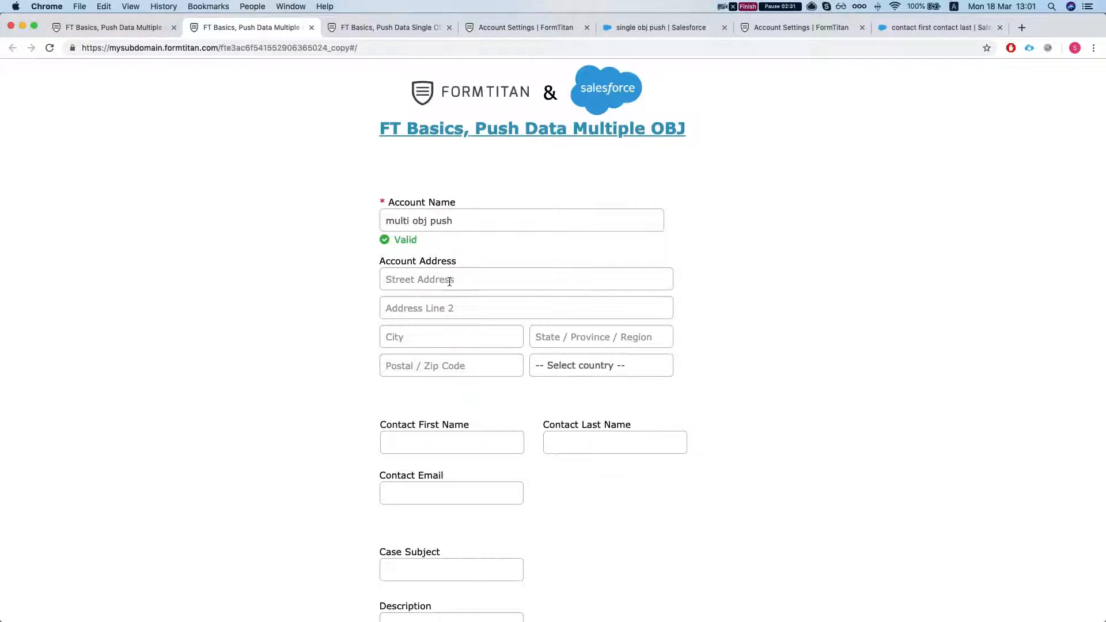
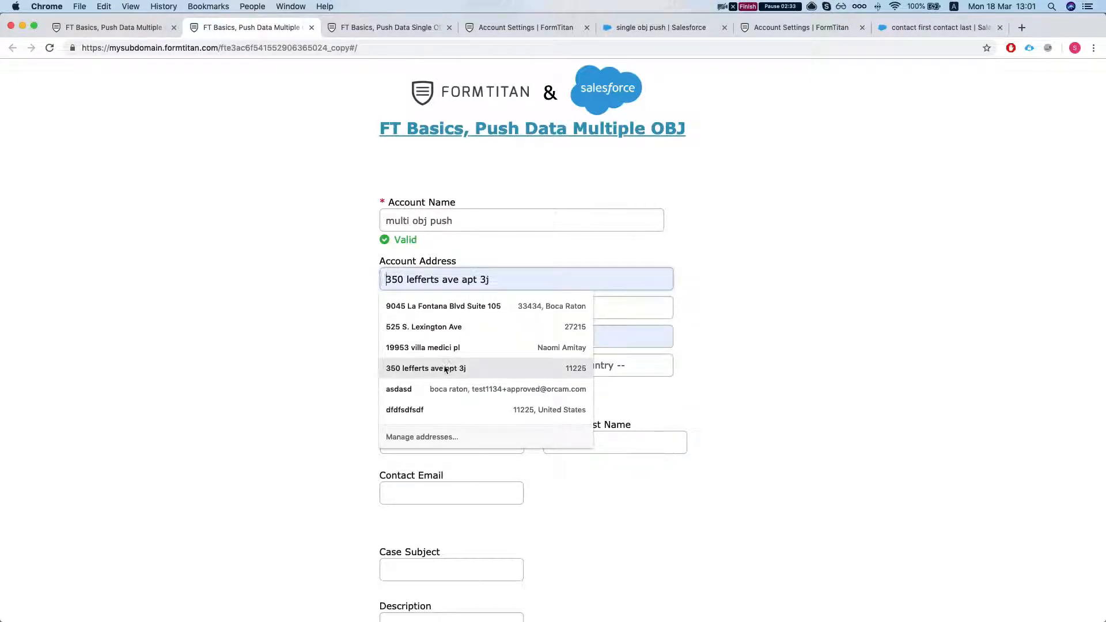
pyautogui.click(423, 326)
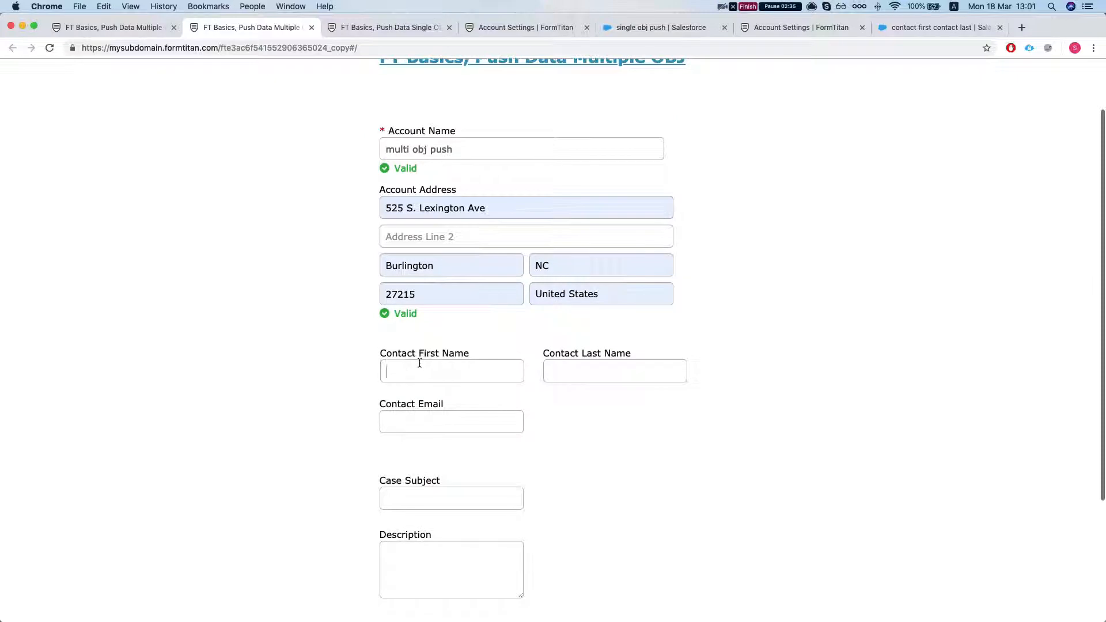
pyautogui.write('some cona')
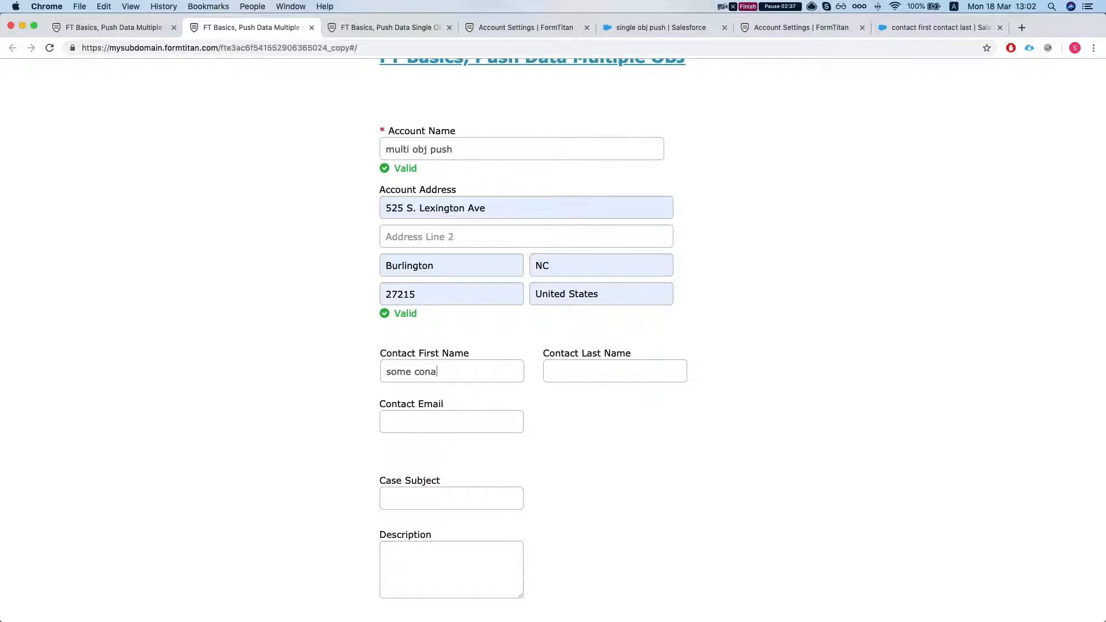
pyautogui.write('ct')
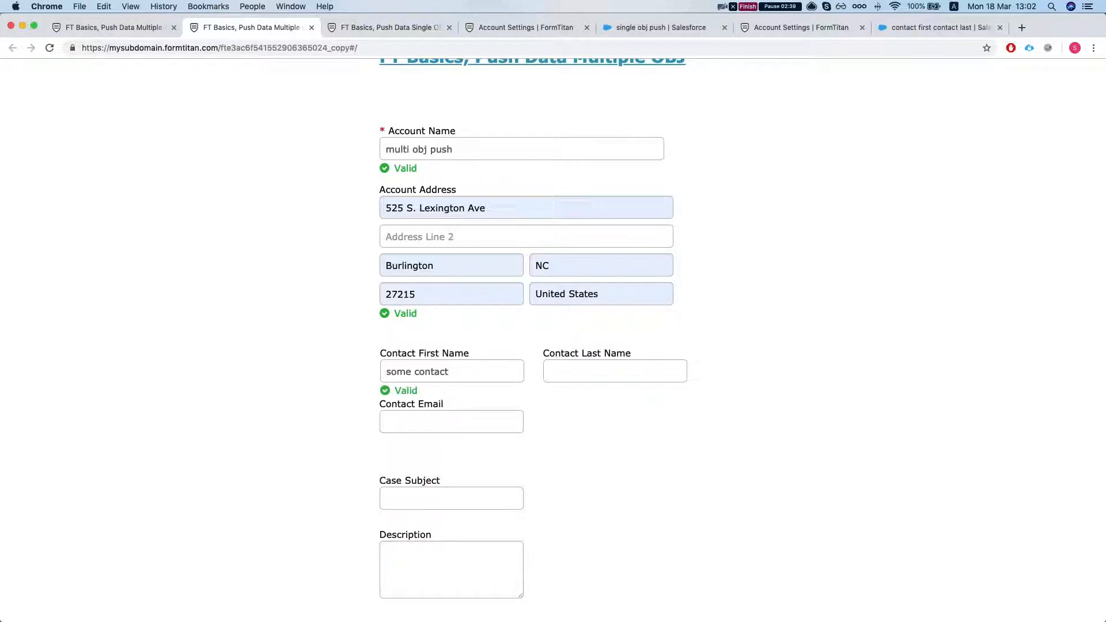
pyautogui.write('last na')
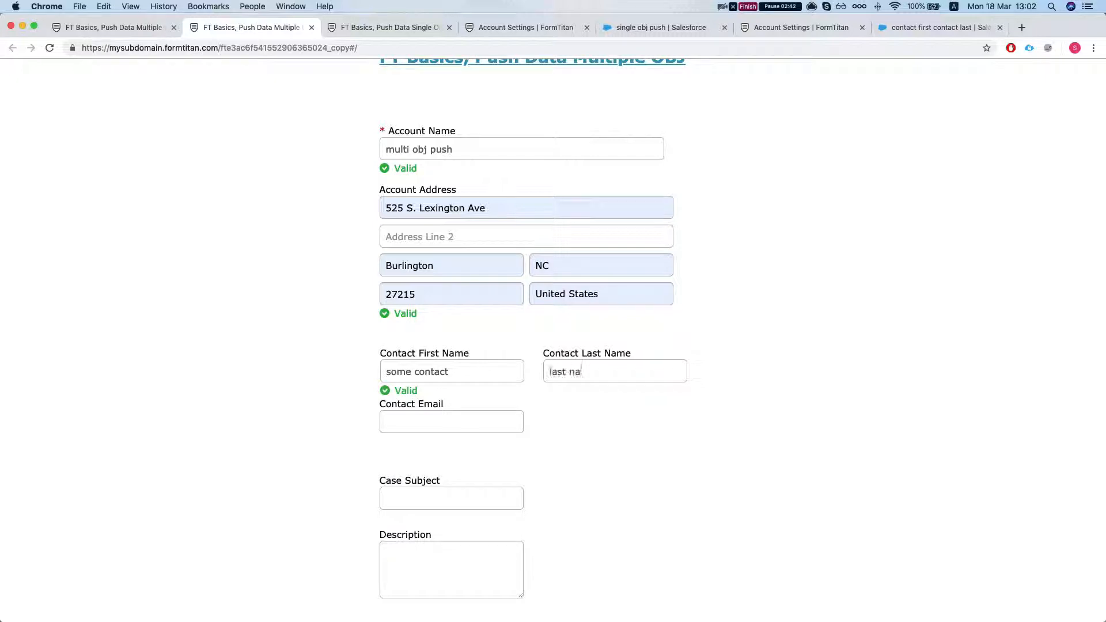
pyautogui.write('test@te')
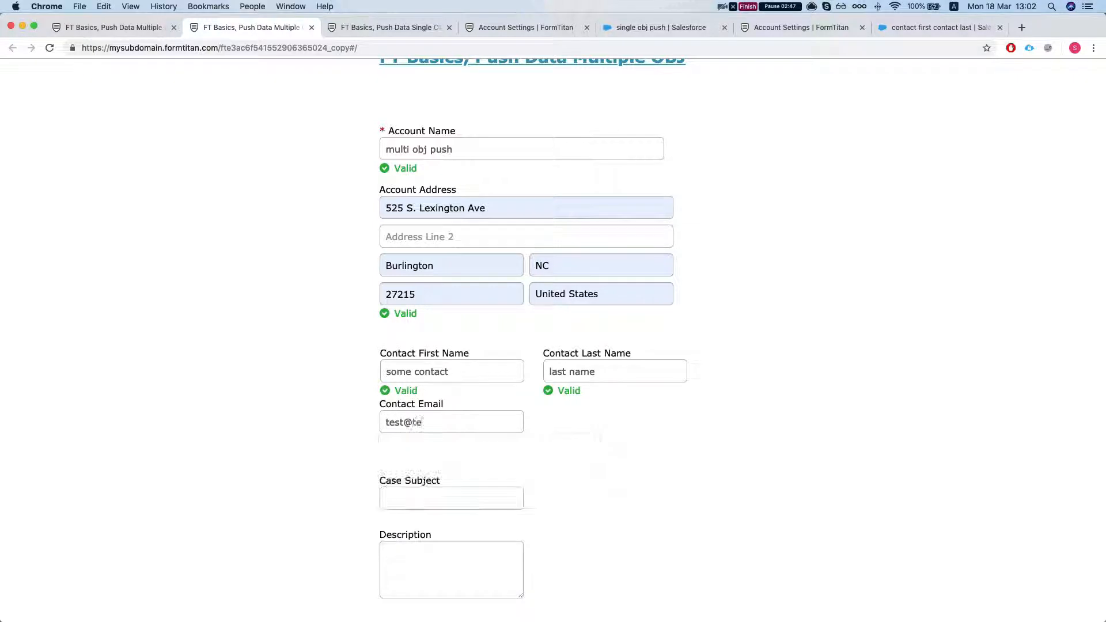
pyautogui.write('st.com')
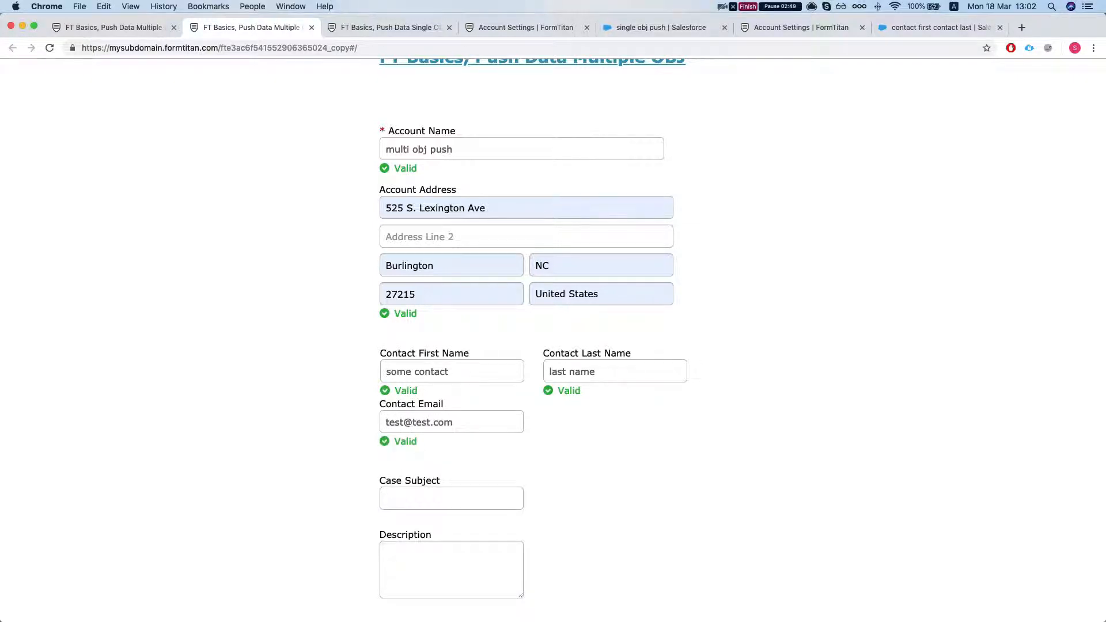
# Enter case subject 'very important case' and description 'some desc', then submit the form.
pyautogui.scroll(-3)
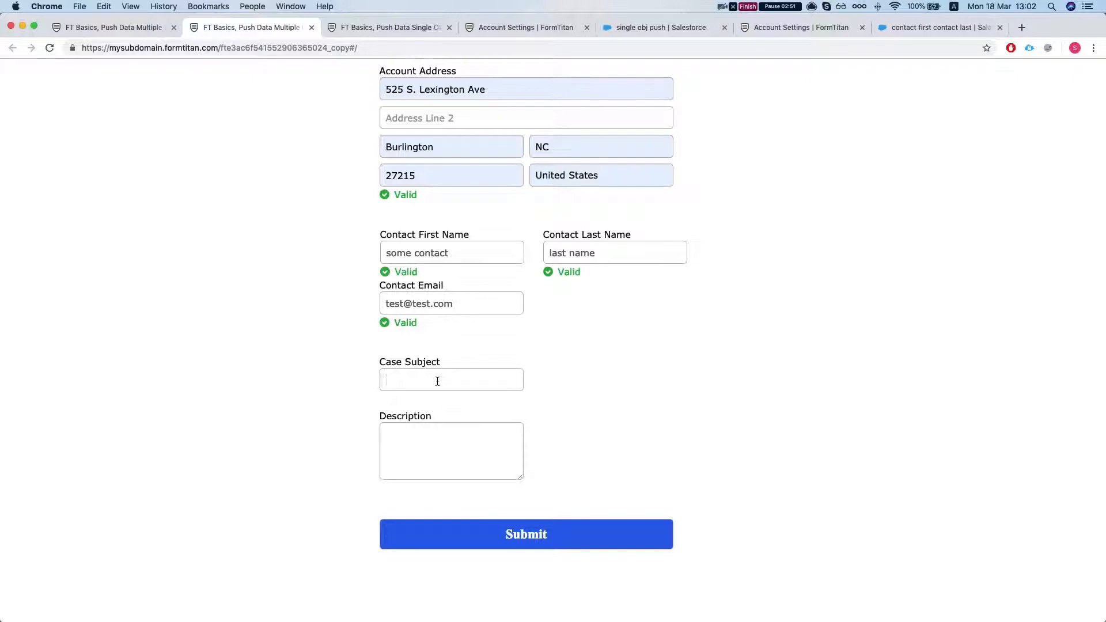
pyautogui.write('very i')
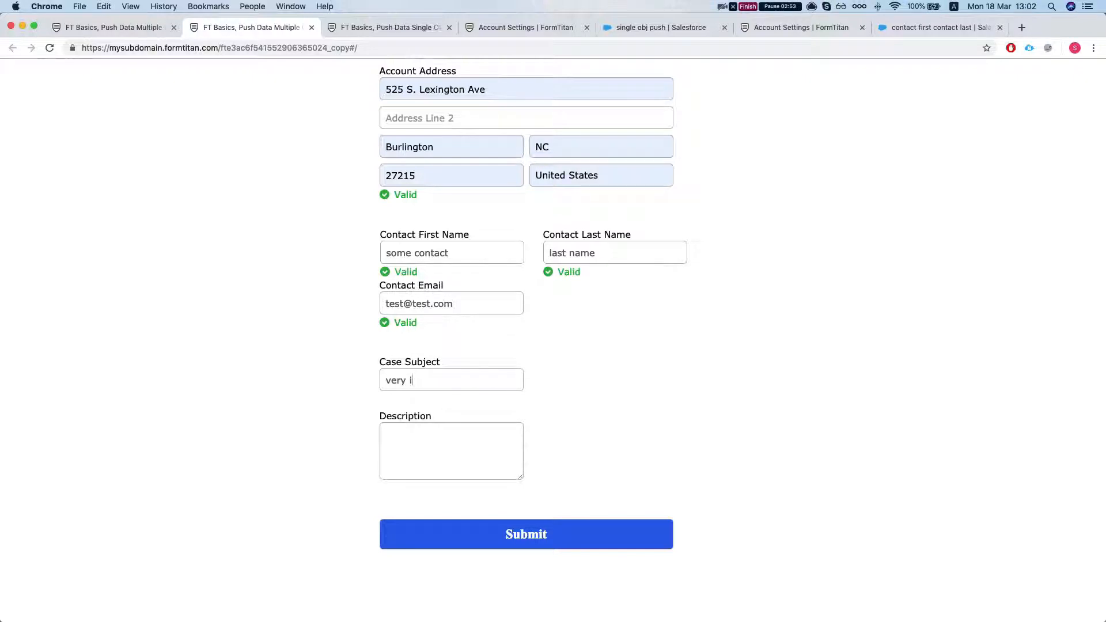
pyautogui.write('mportant')
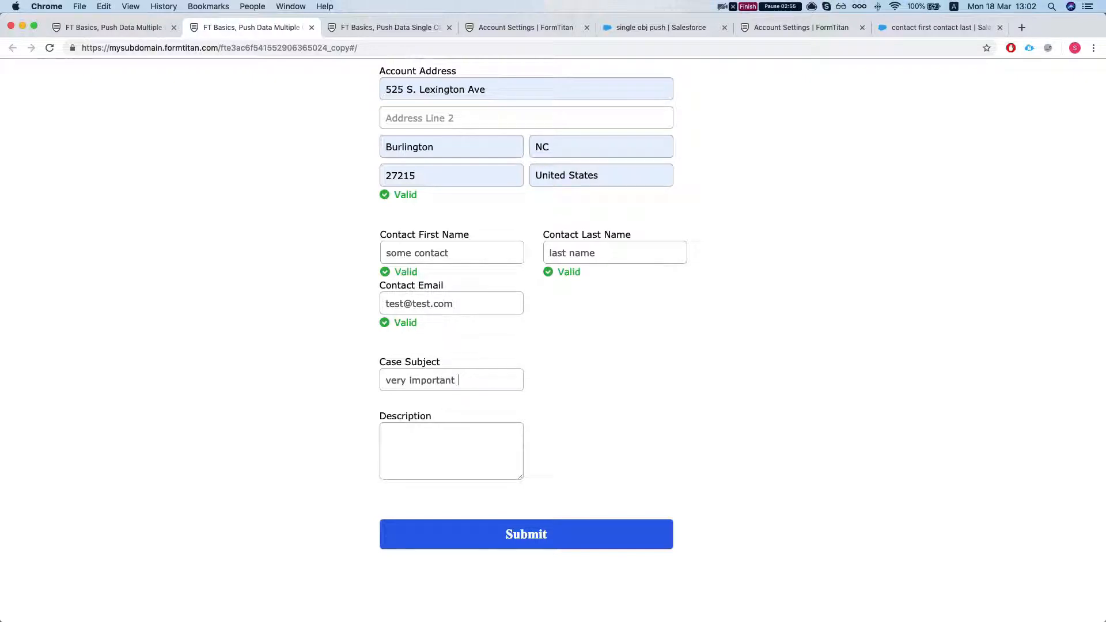
pyautogui.write('case')
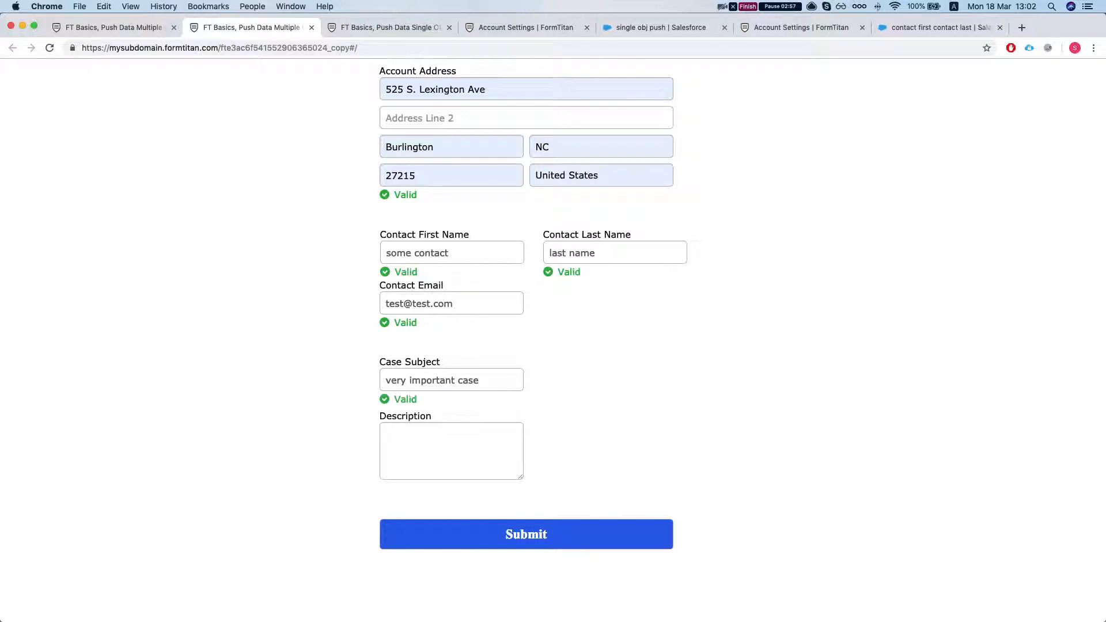
pyautogui.write('some desc')
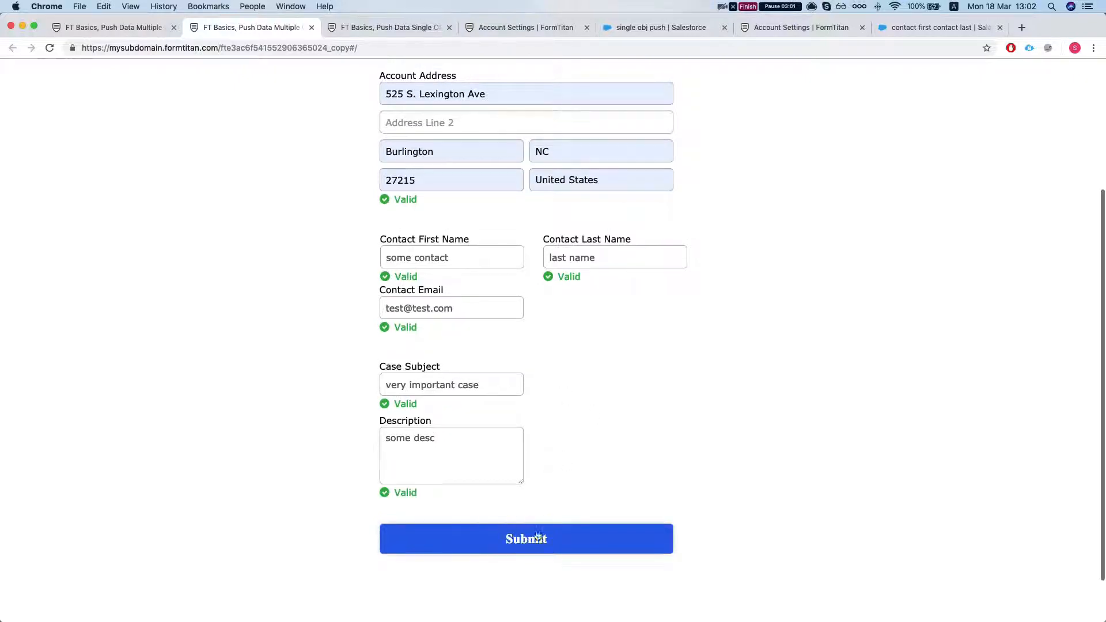
pyautogui.click(525, 537)
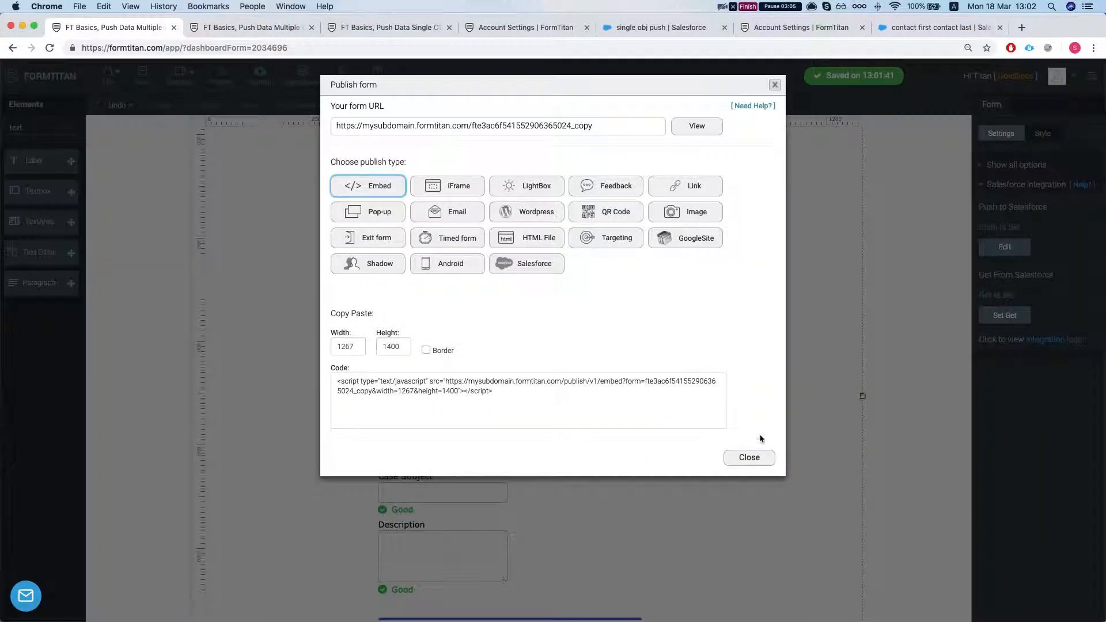
# Close the publish options and jump to the newly created account record in Salesforce.
pyautogui.click(748, 457)
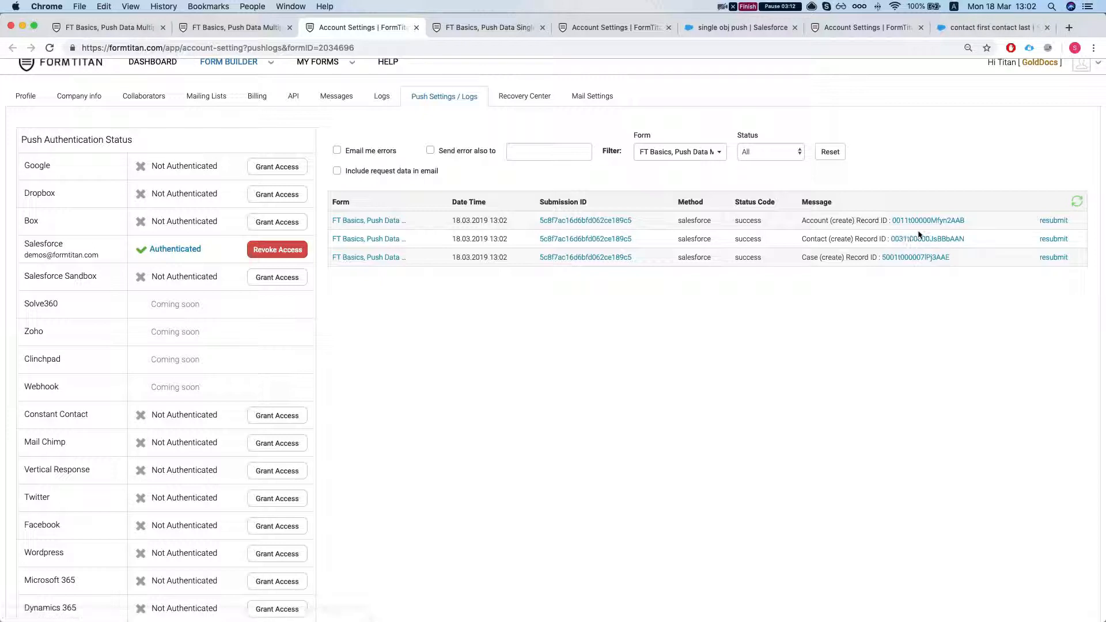
pyautogui.click(927, 220)
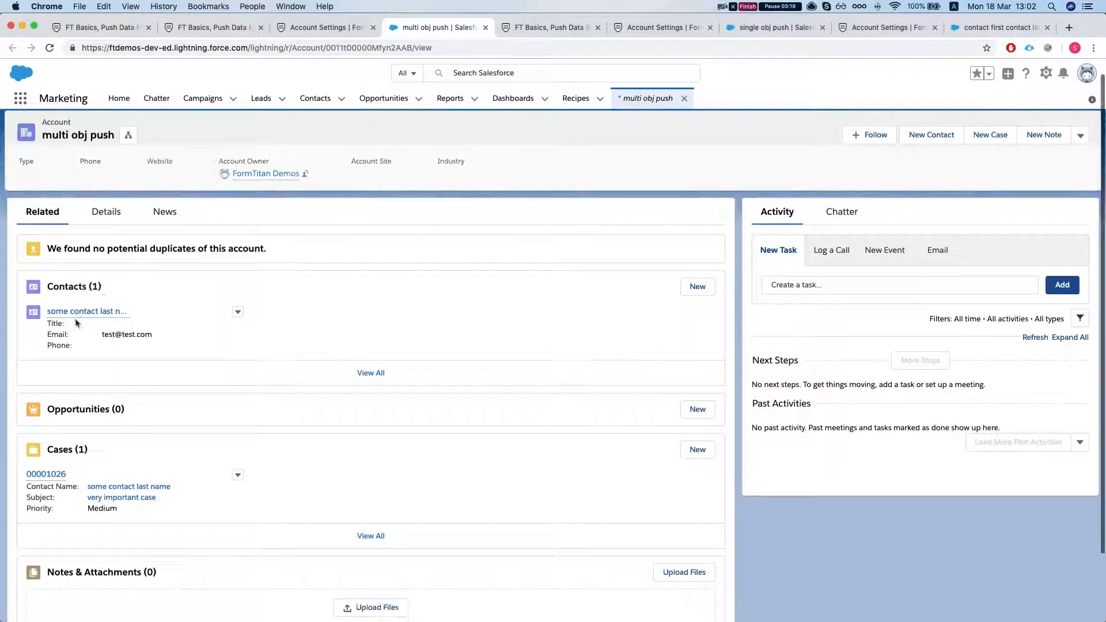
# Review the account's related contact and case, then go into the contact's record.
pyautogui.scroll(-3)
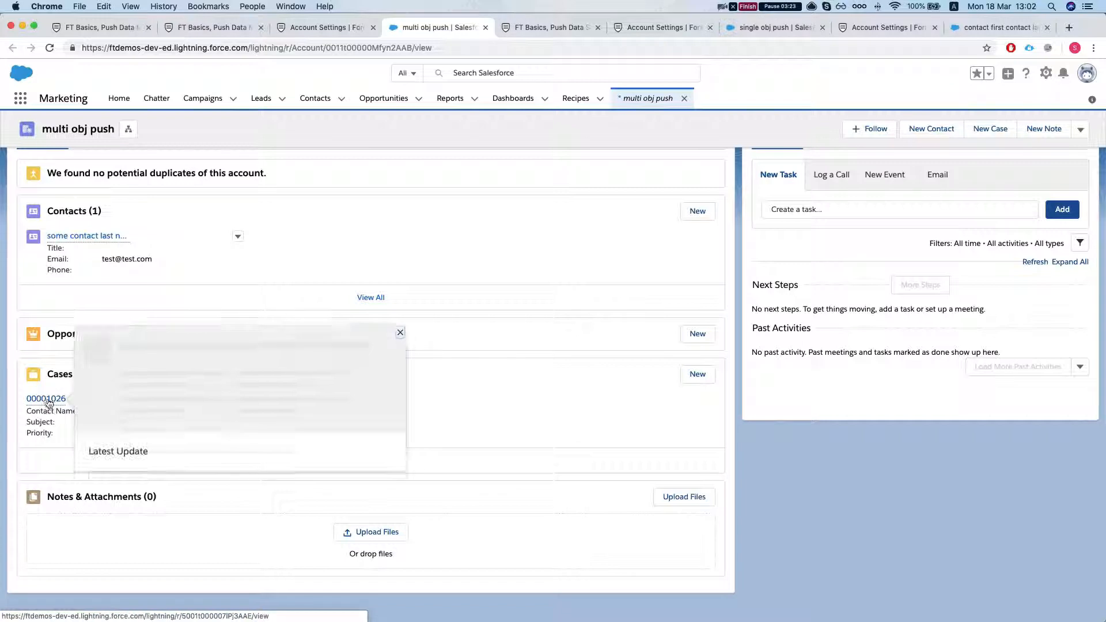
pyautogui.click(399, 332)
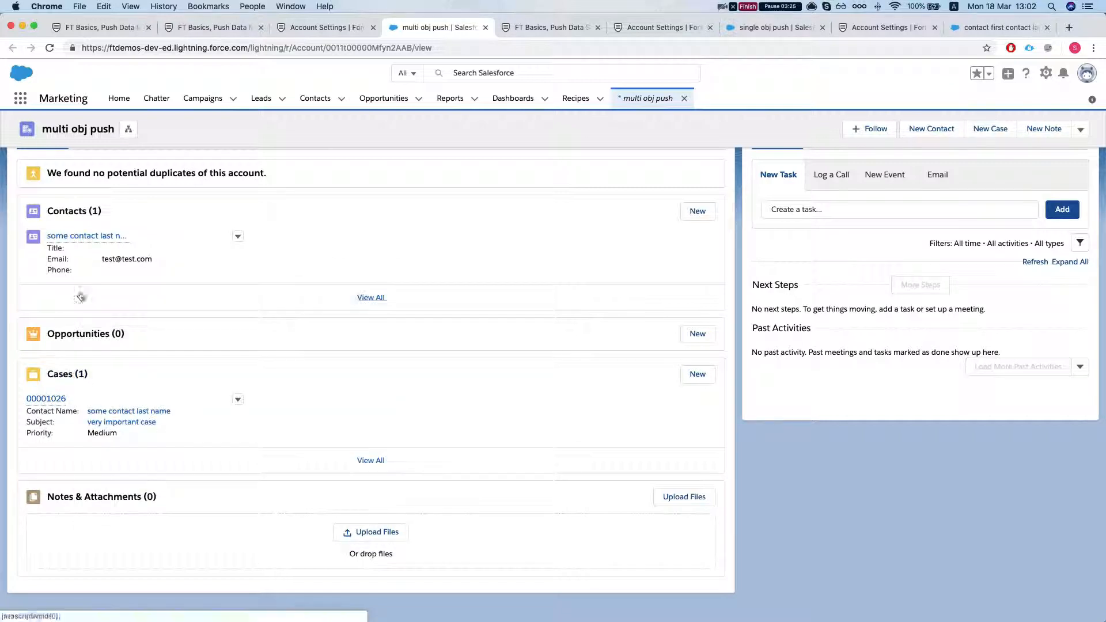
pyautogui.click(86, 235)
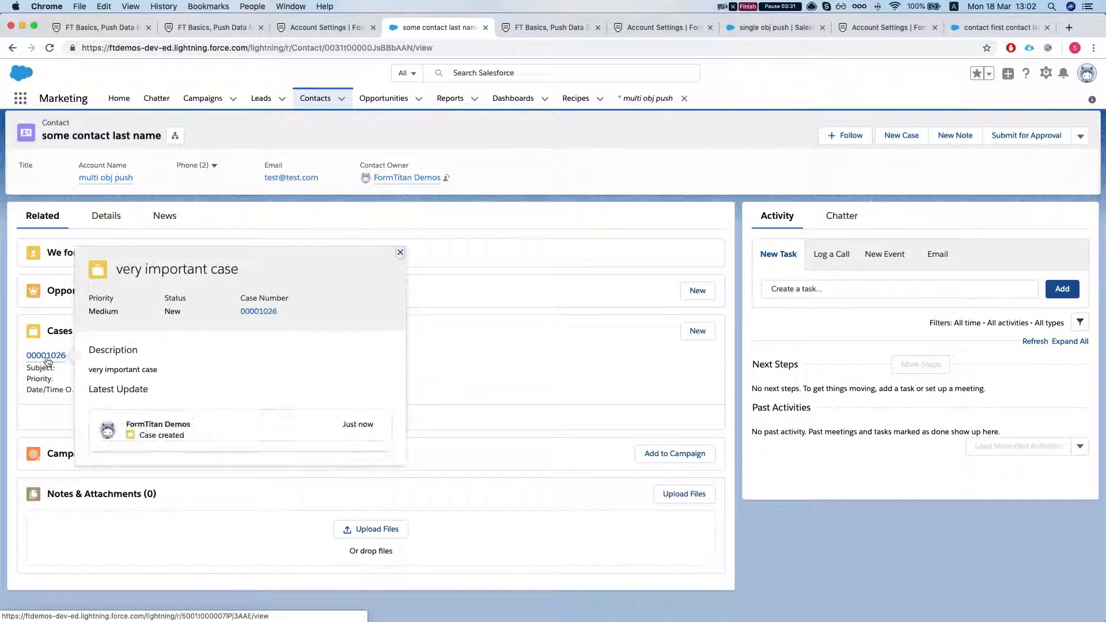
pyautogui.click(399, 253)
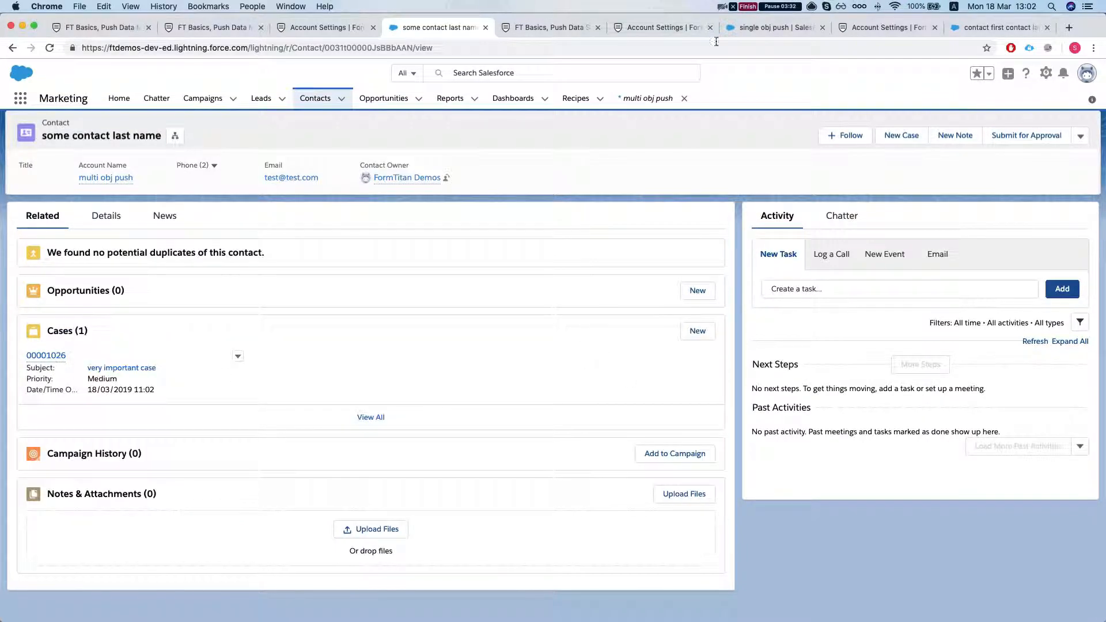